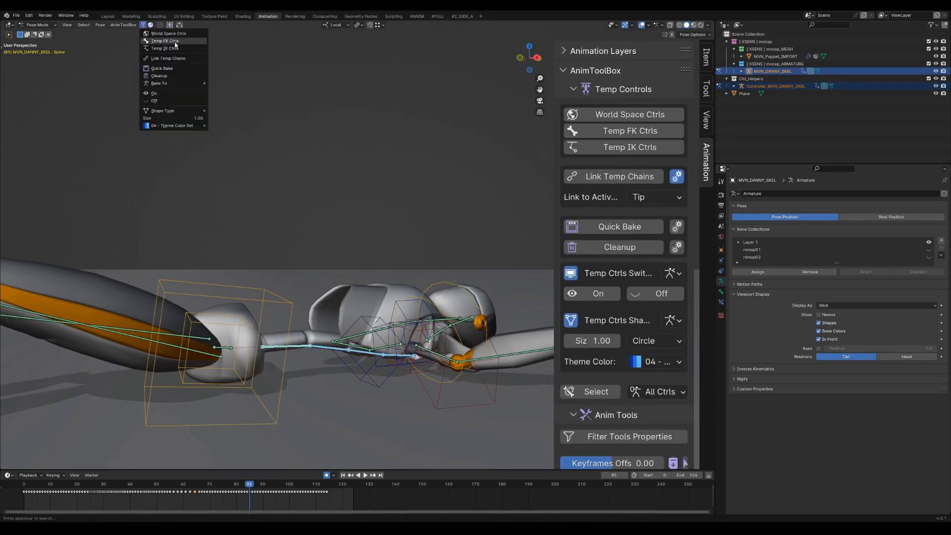
Create cube-shaped temporary FK controls with a root control on the selected spine bones
{"action": "left_click", "coordinate": [165, 41]}
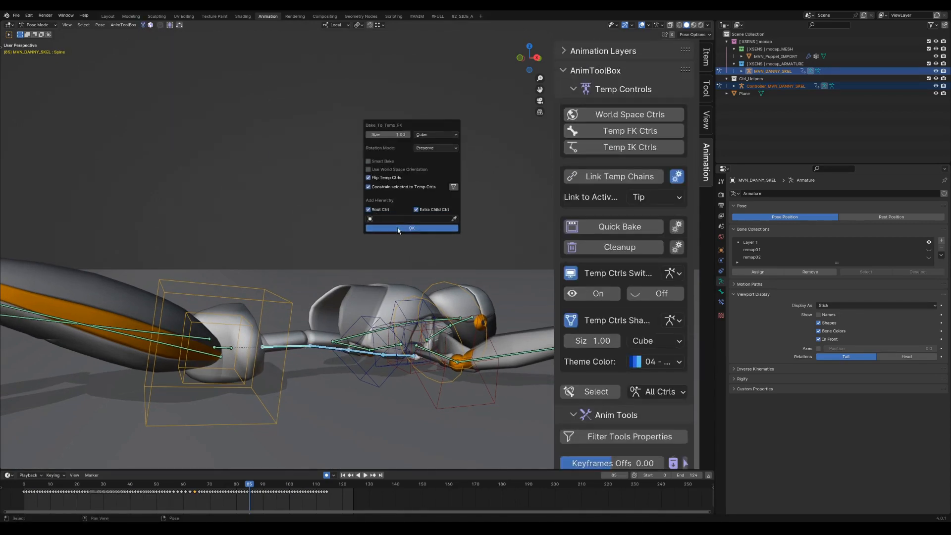
{"action": "left_click", "coordinate": [411, 228]}
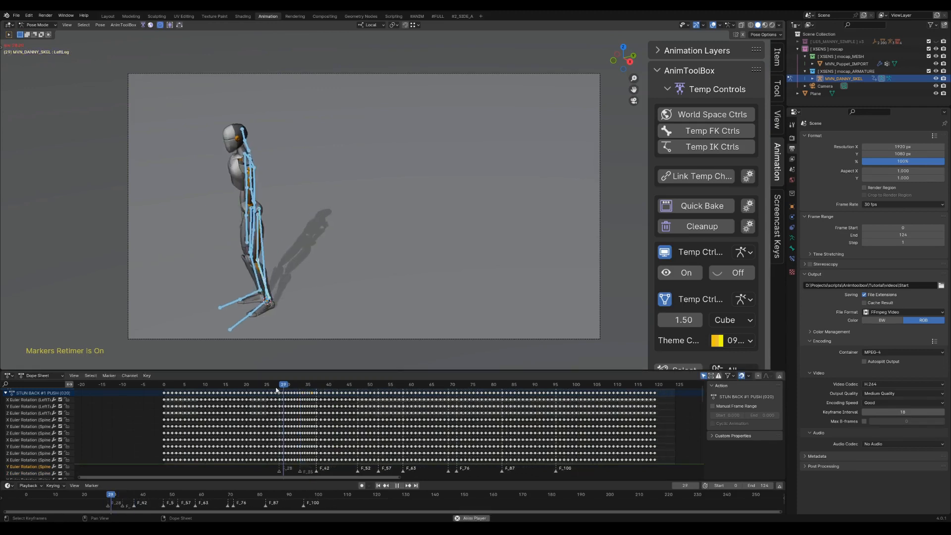
{"action": "left_click", "coordinate": [349, 384]}
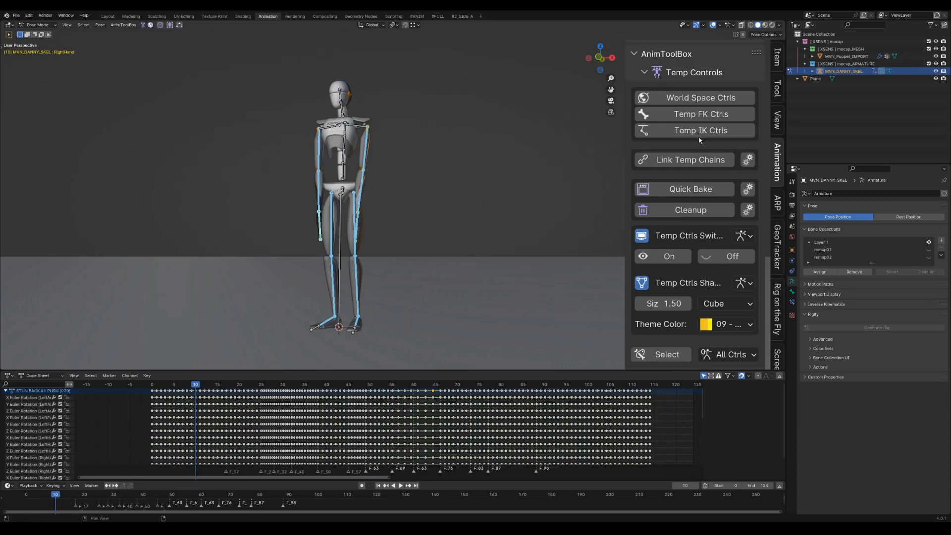
Bake temporary IK limb controls with Add Pole Target and Keep Separate Hierarchies enabled
{"action": "left_click", "coordinate": [700, 130]}
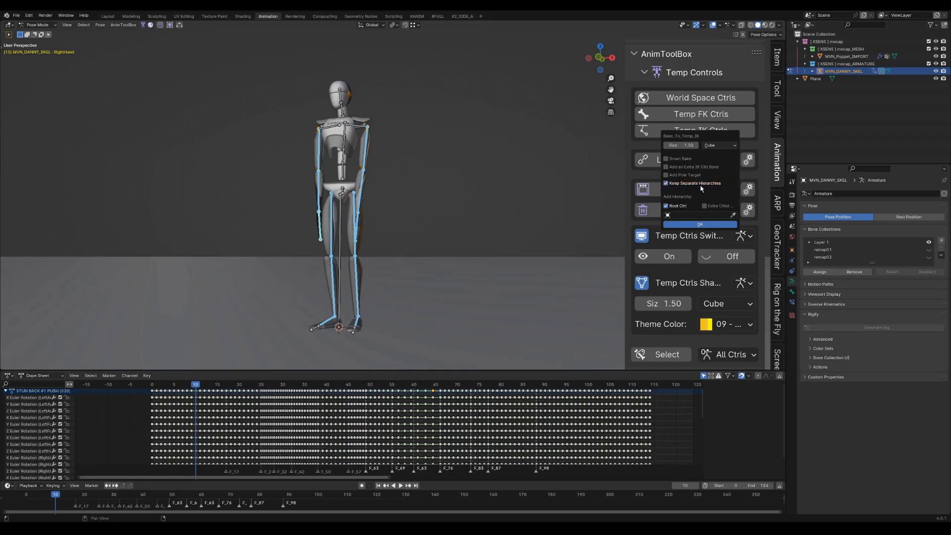
{"action": "left_click", "coordinate": [667, 174]}
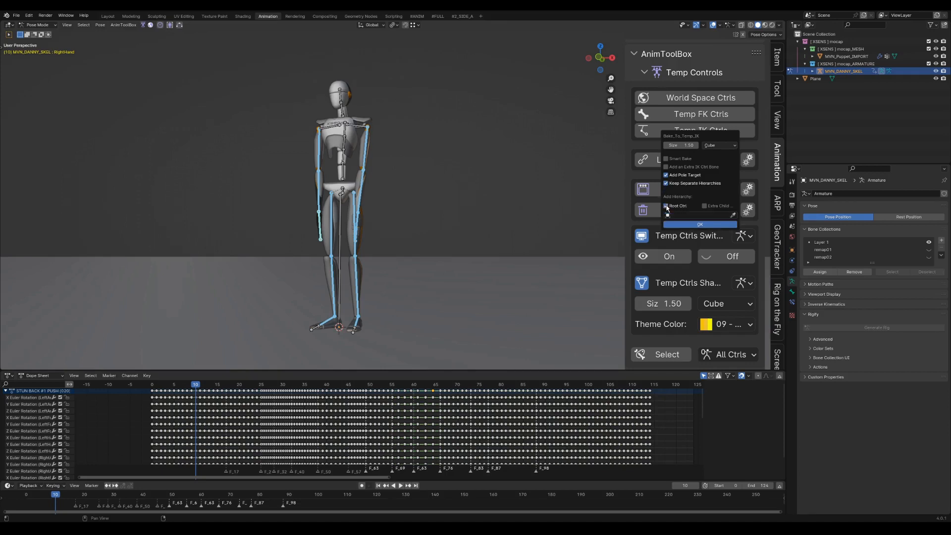
{"action": "left_click", "coordinate": [666, 205]}
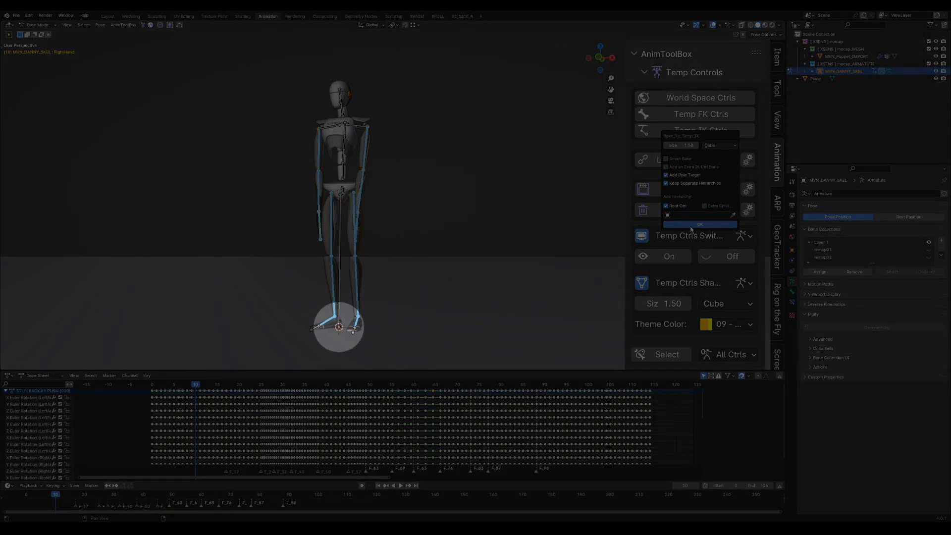
{"action": "left_click", "coordinate": [700, 224]}
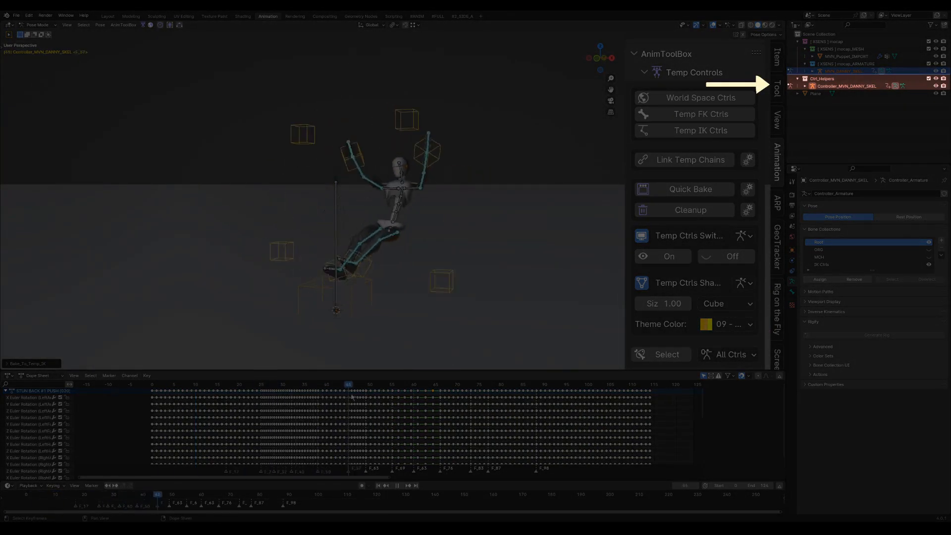
{"action": "left_click", "coordinate": [291, 384]}
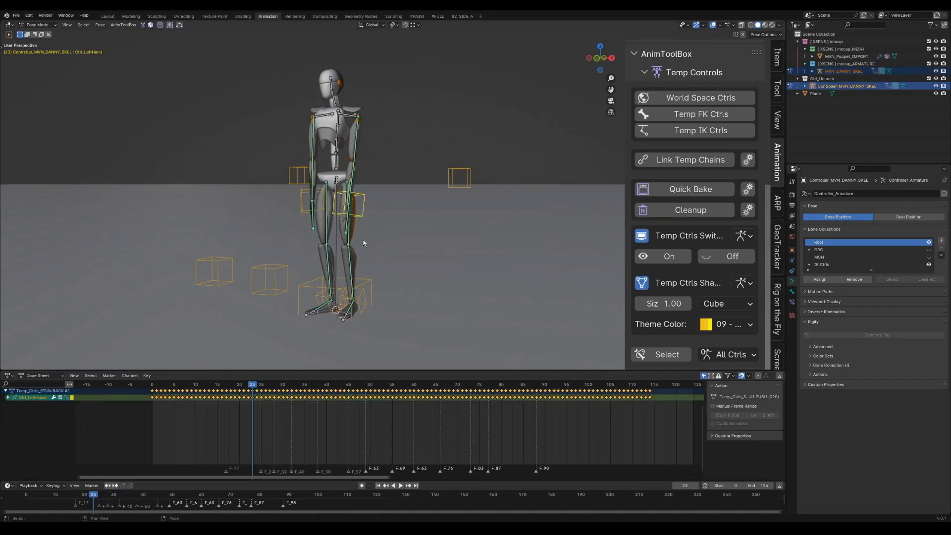
Set left hand and foot controls to Theme Color 01 (red), right hand controls to 04 (blue)
{"action": "left_click", "coordinate": [728, 323]}
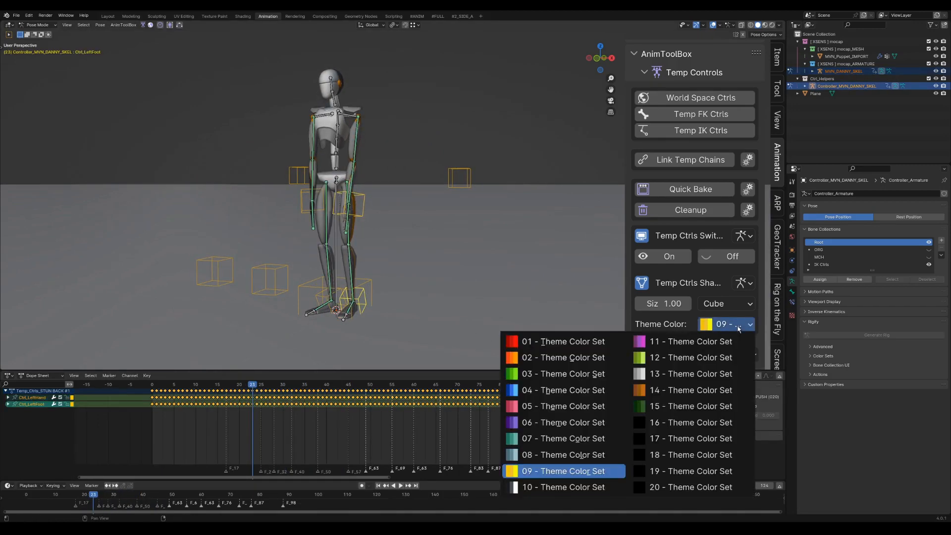
{"action": "left_click", "coordinate": [561, 341]}
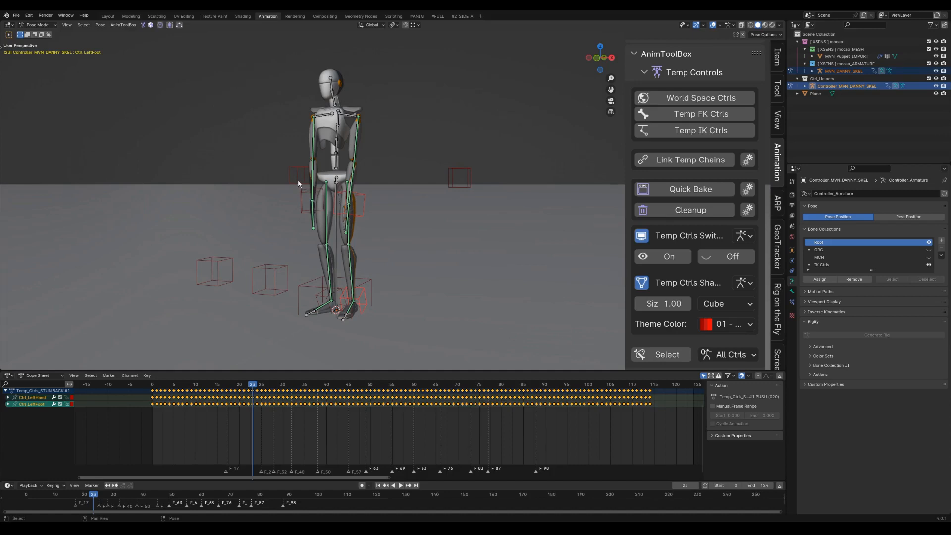
{"action": "left_click", "coordinate": [743, 283]}
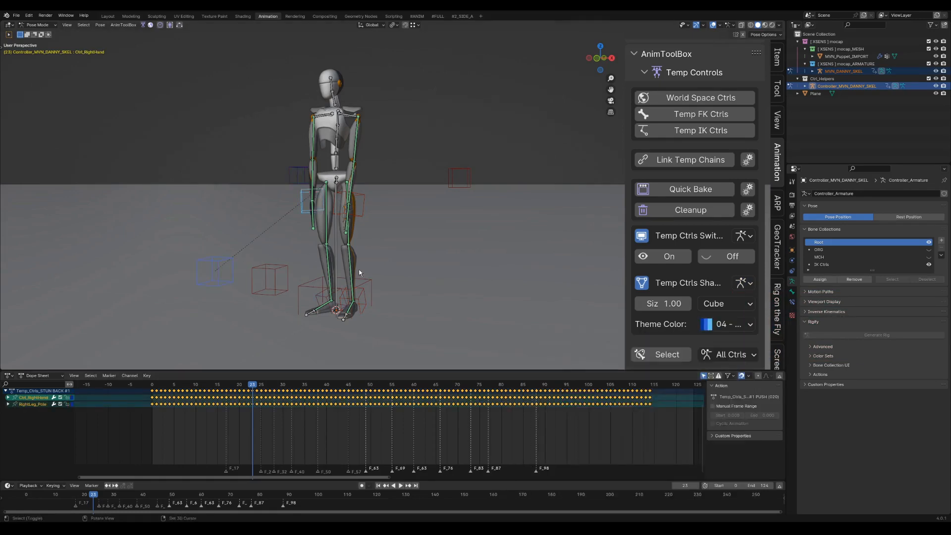
{"action": "left_click", "coordinate": [393, 486]}
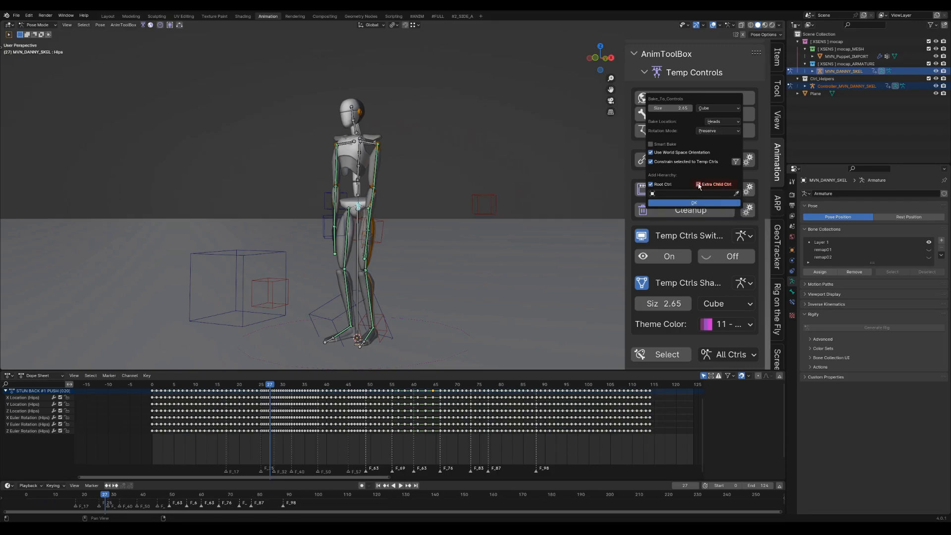
Bake a world-space hips control with Extra Child Ctrl enabled
{"action": "left_click", "coordinate": [698, 184]}
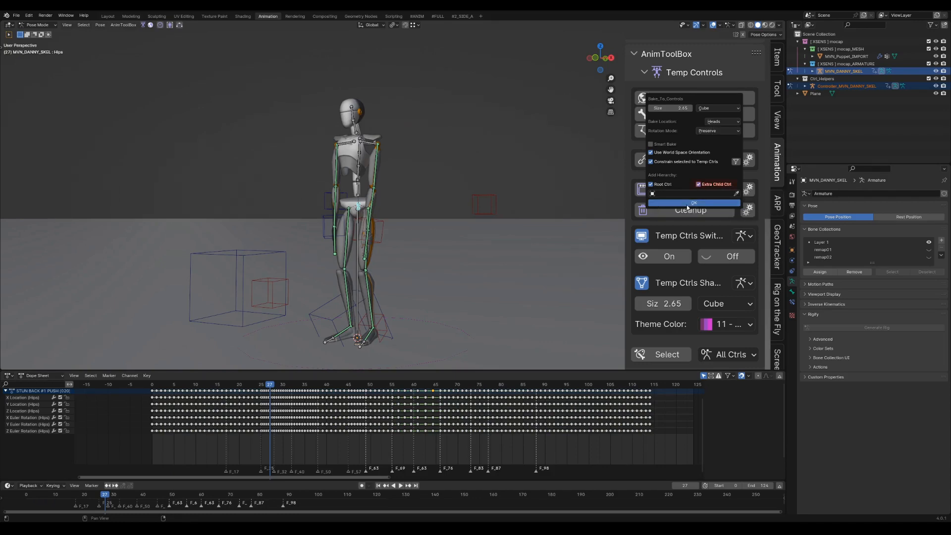
{"action": "left_click", "coordinate": [692, 203]}
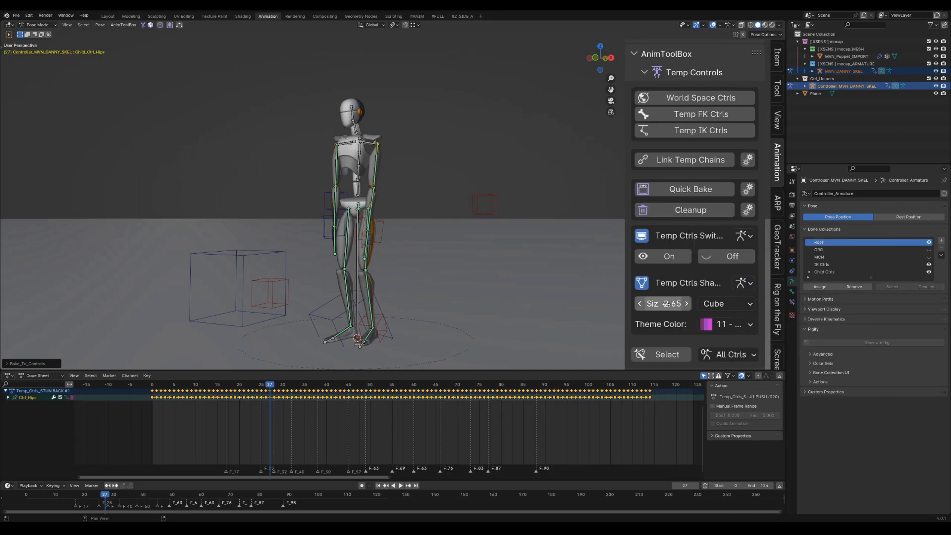
{"action": "left_click", "coordinate": [727, 324]}
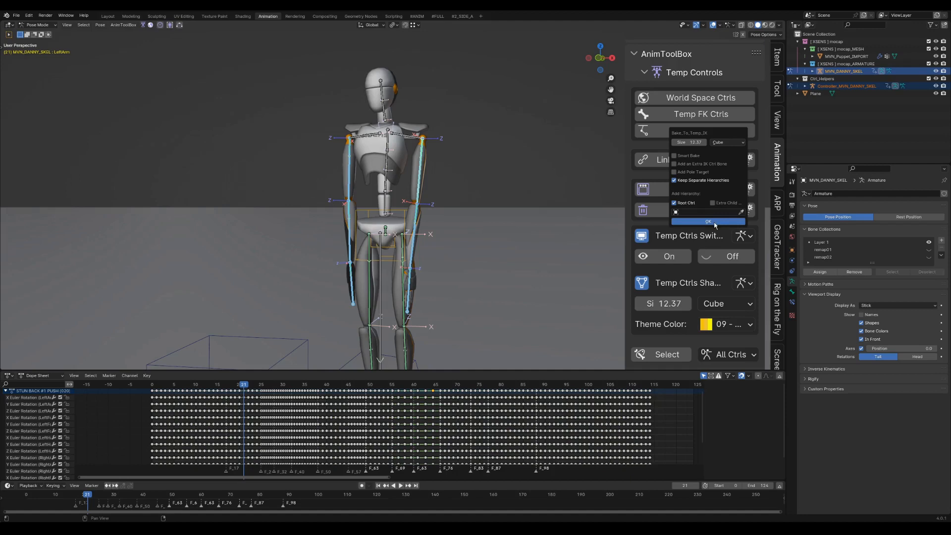
Create the left arm temporary IK control and rotate it to re-pose the arm
{"action": "left_click", "coordinate": [708, 221]}
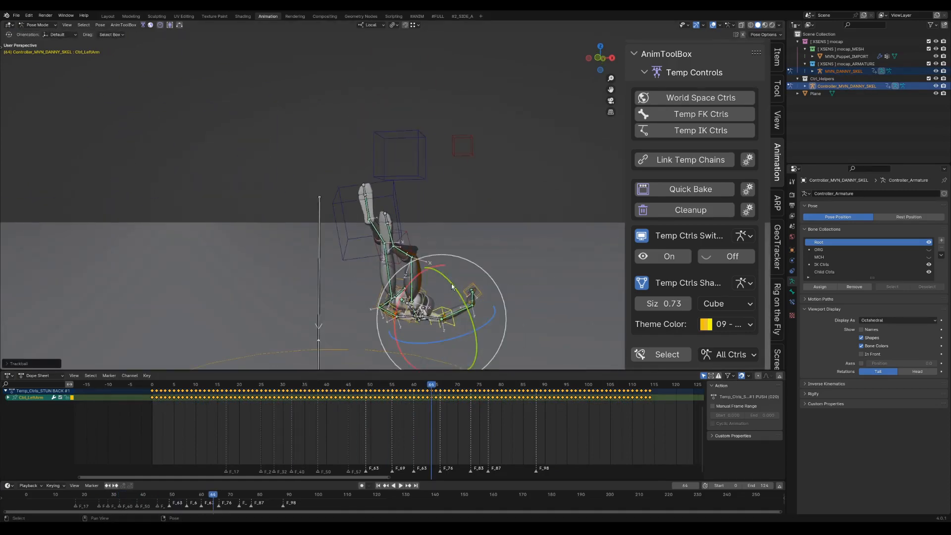
{"action": "left_click", "coordinate": [305, 384]}
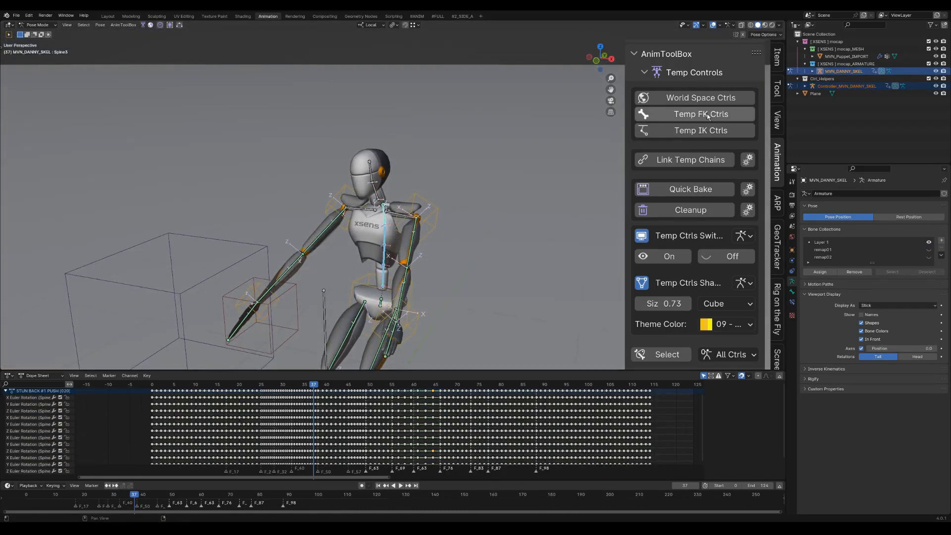
Add temporary FK spine controls, rotate Ctrl_Spine forward, and link the chain to the hips
{"action": "left_click", "coordinate": [700, 114]}
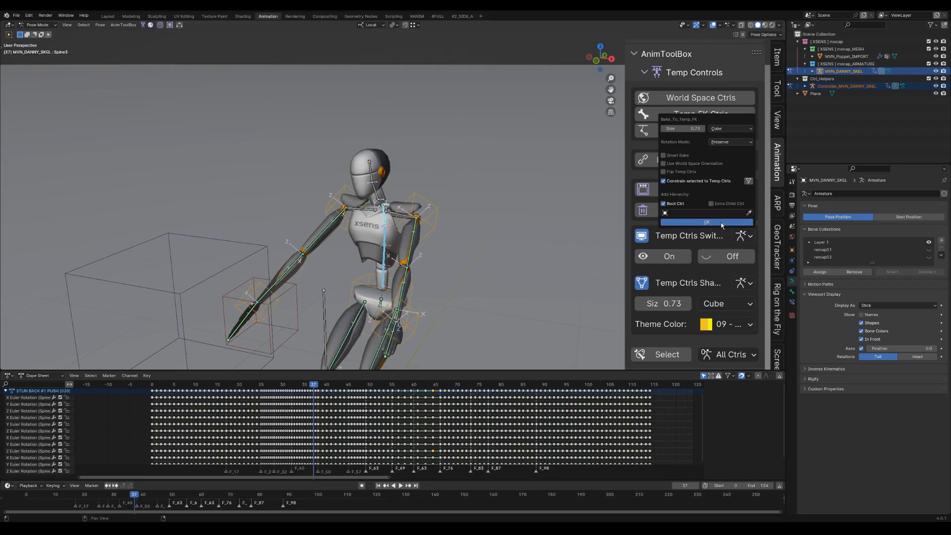
{"action": "left_click", "coordinate": [706, 222]}
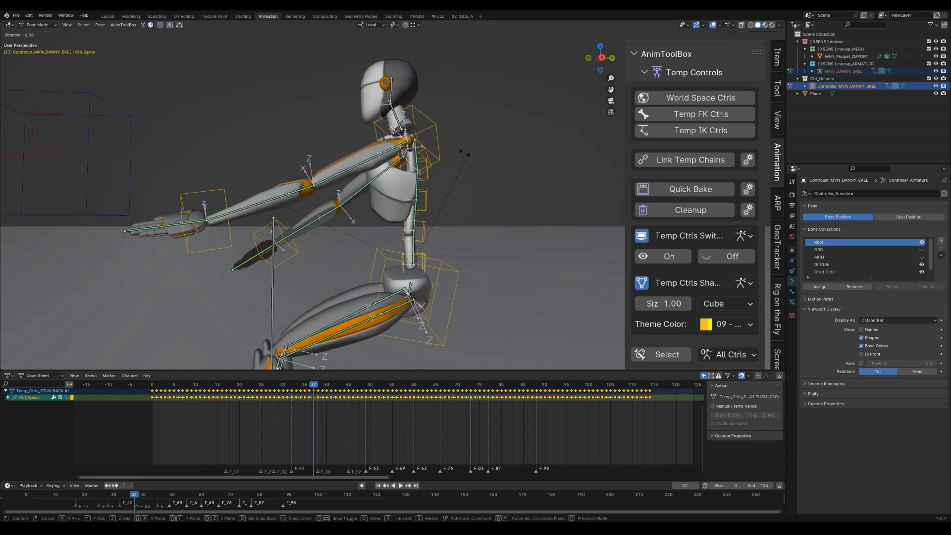
{"action": "left_click_drag", "start_coordinate": [400, 285], "coordinate": [437, 297]}
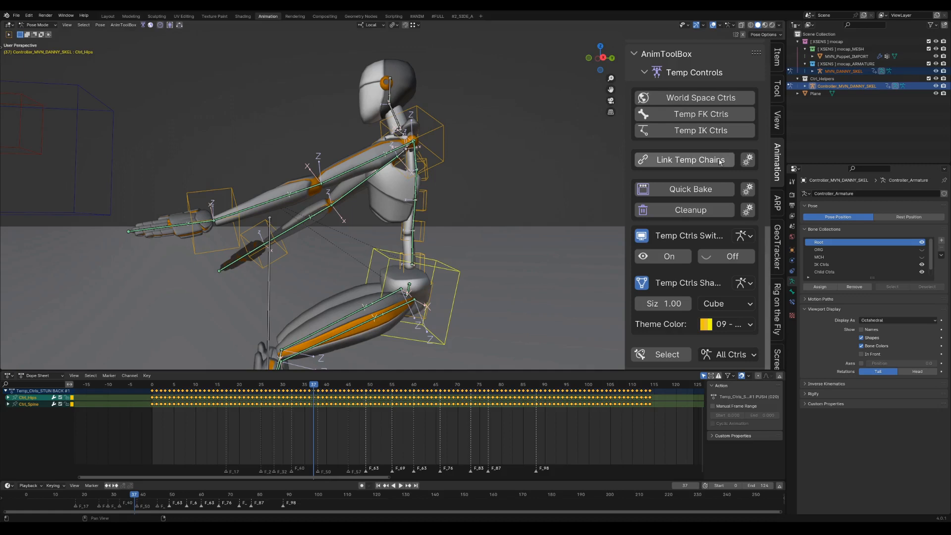
{"action": "left_click", "coordinate": [690, 160]}
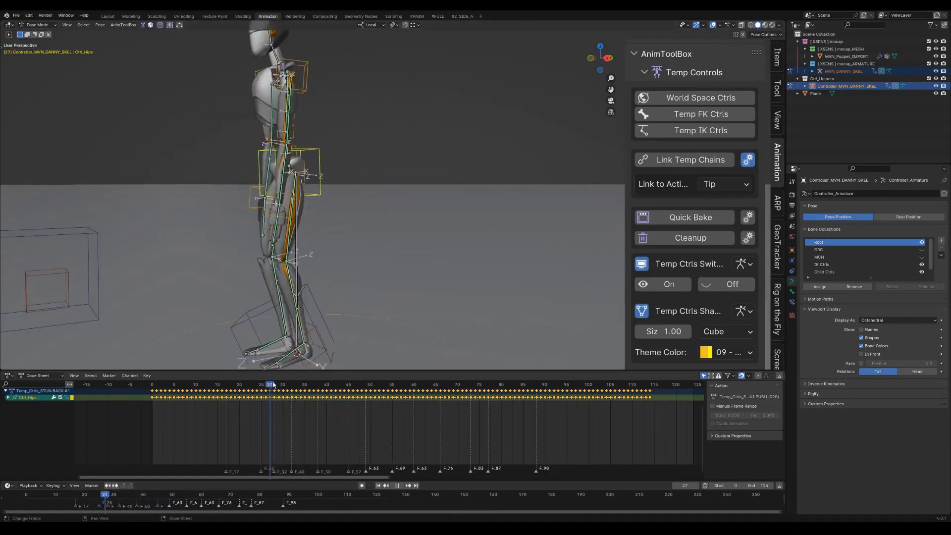
Add world-space shoulder controls and size-4 circle FK controls on the neck and head
{"action": "left_click_drag", "start_coordinate": [271, 384], "coordinate": [261, 384]}
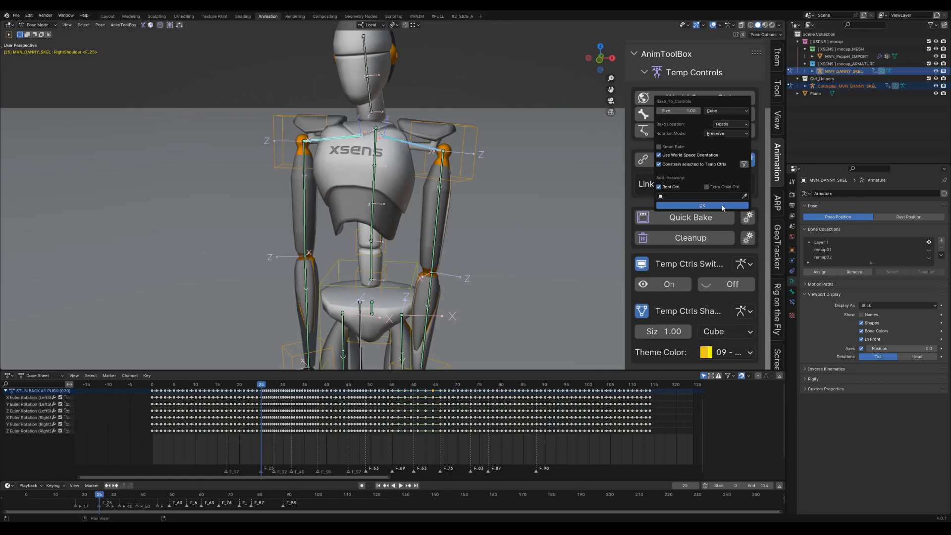
{"action": "left_click", "coordinate": [702, 205]}
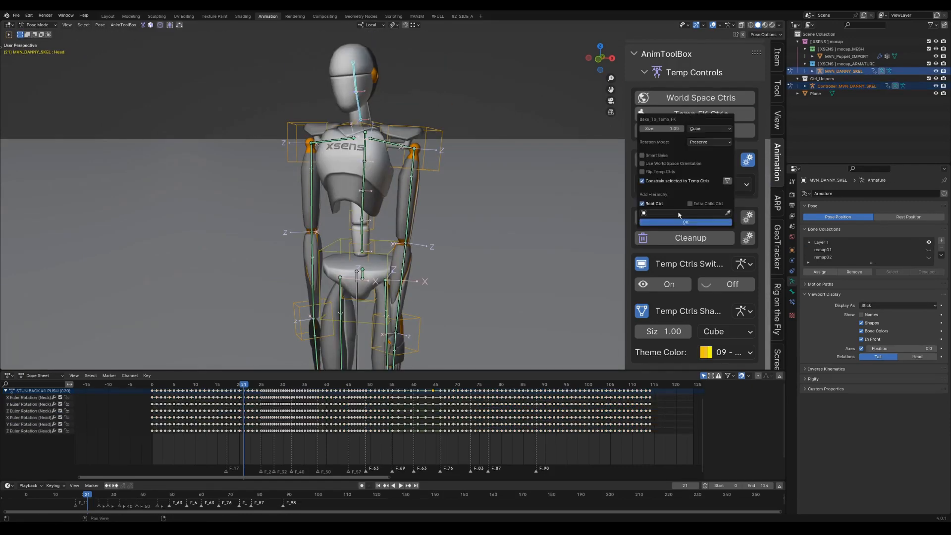
{"action": "left_click", "coordinate": [684, 222]}
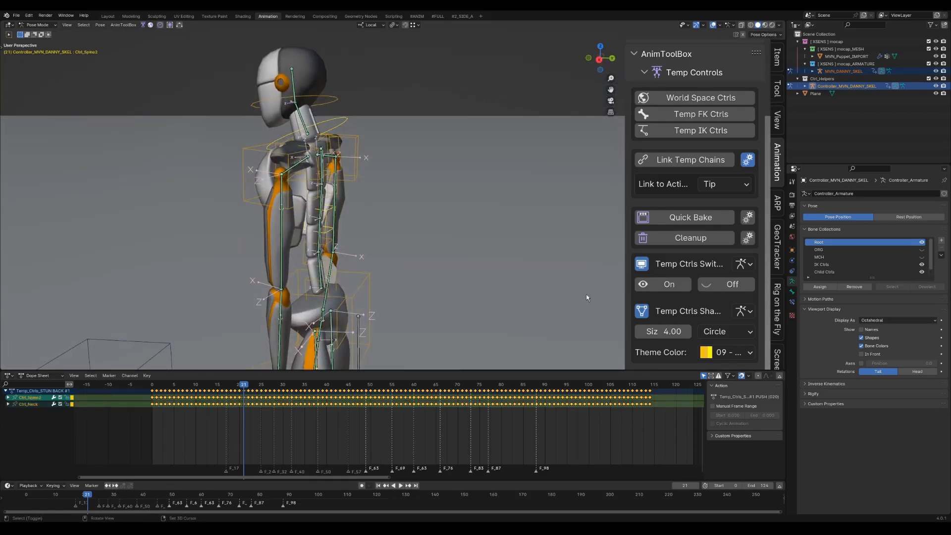
{"action": "left_click", "coordinate": [689, 160]}
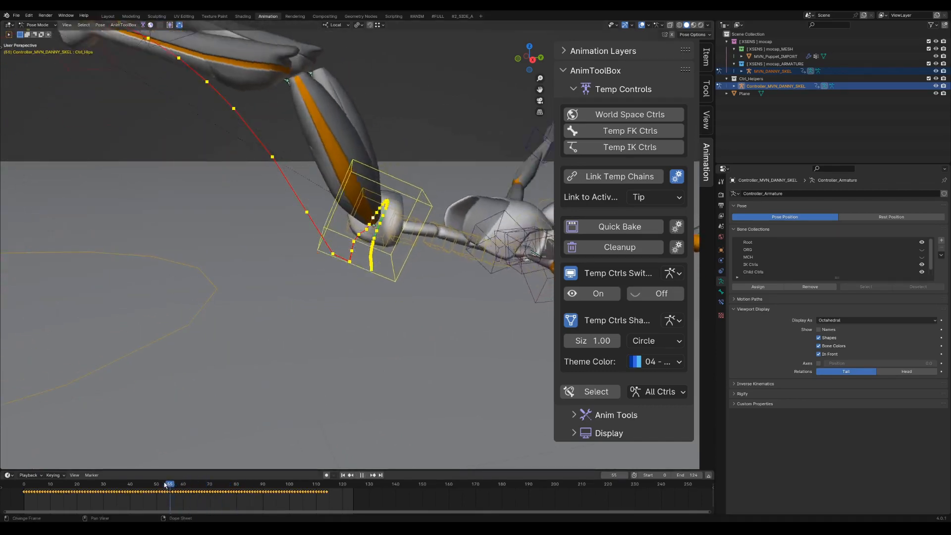
Enable the editable motion trail for the hips control and drag one trail point
{"action": "left_click", "coordinate": [156, 484]}
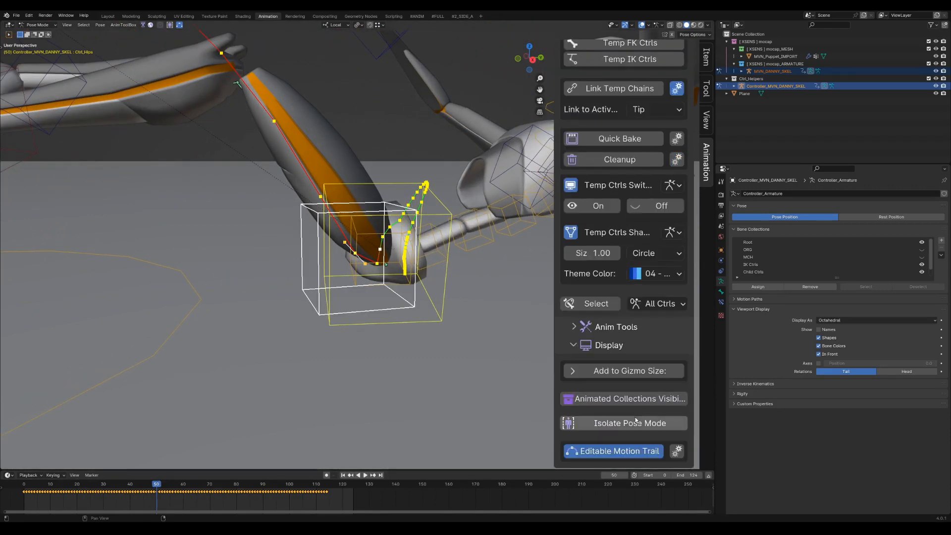
{"action": "left_click", "coordinate": [618, 451]}
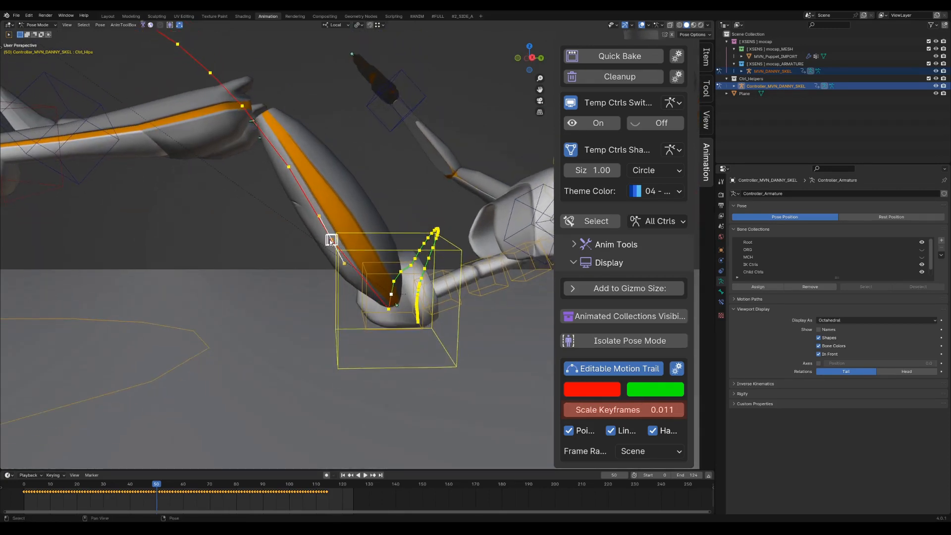
{"action": "left_click_drag", "start_coordinate": [330, 238], "coordinate": [340, 244]}
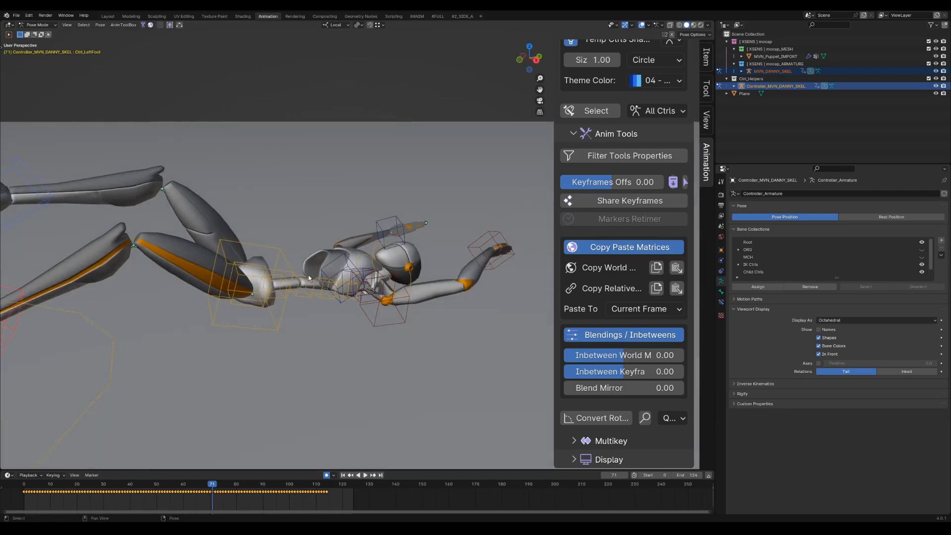
Rotate Ctrl_Spine2, then reselect the MVN_DANNY_SKEL armature
{"action": "left_click", "coordinate": [319, 287]}
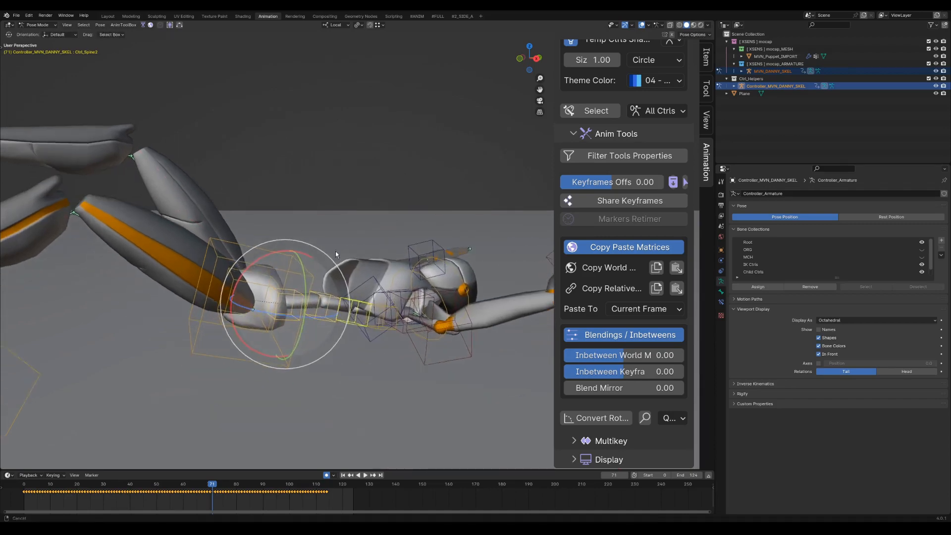
{"action": "left_click", "coordinate": [709, 25]}
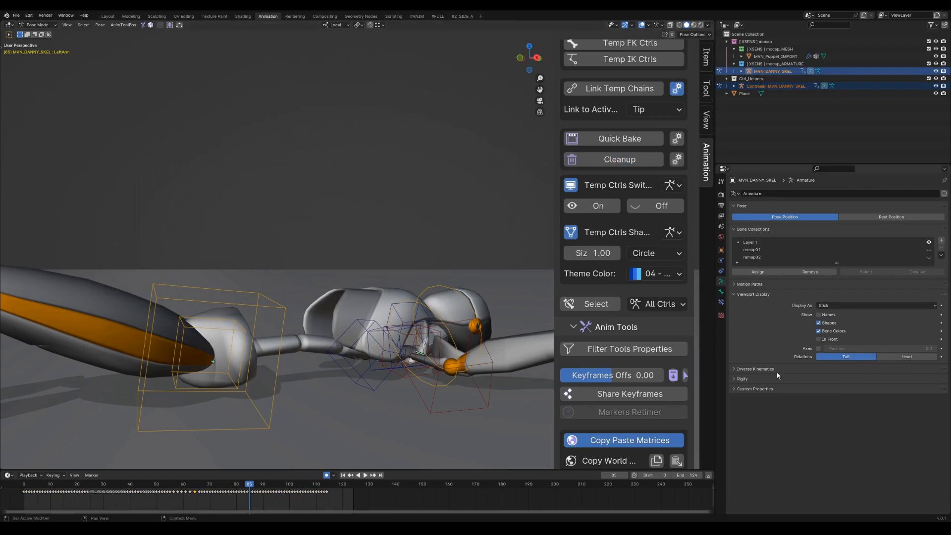
{"action": "left_click", "coordinate": [326, 351]}
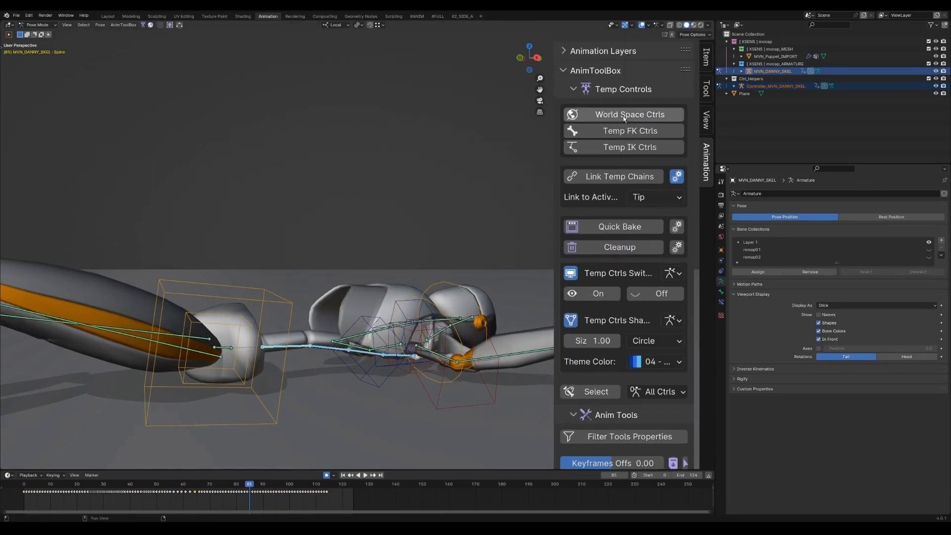
Create spine FK temp controls with Flip Temp Ctrls and Constrain selected to Temp Ctrls
{"action": "left_click", "coordinate": [123, 25]}
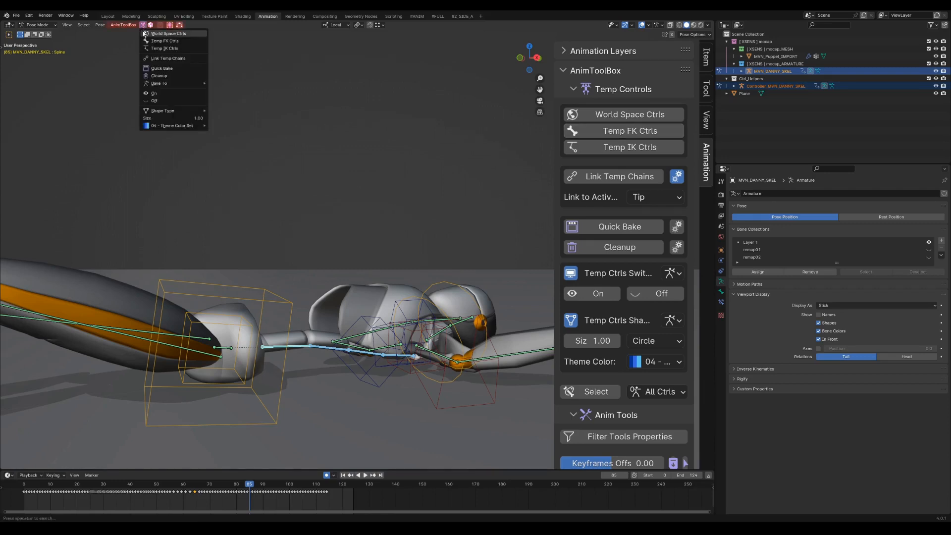
{"action": "left_click", "coordinate": [159, 83]}
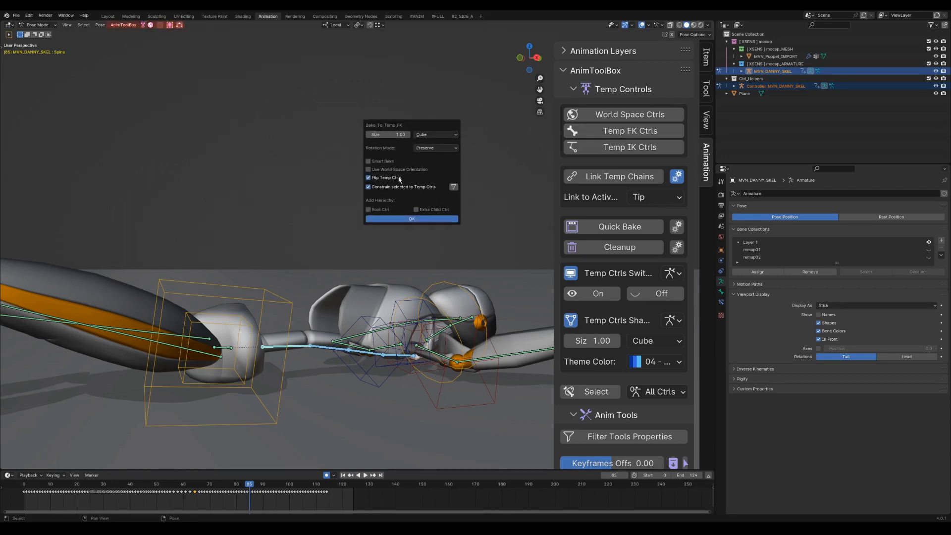
{"action": "mouse_move", "coordinate": [385, 177]}
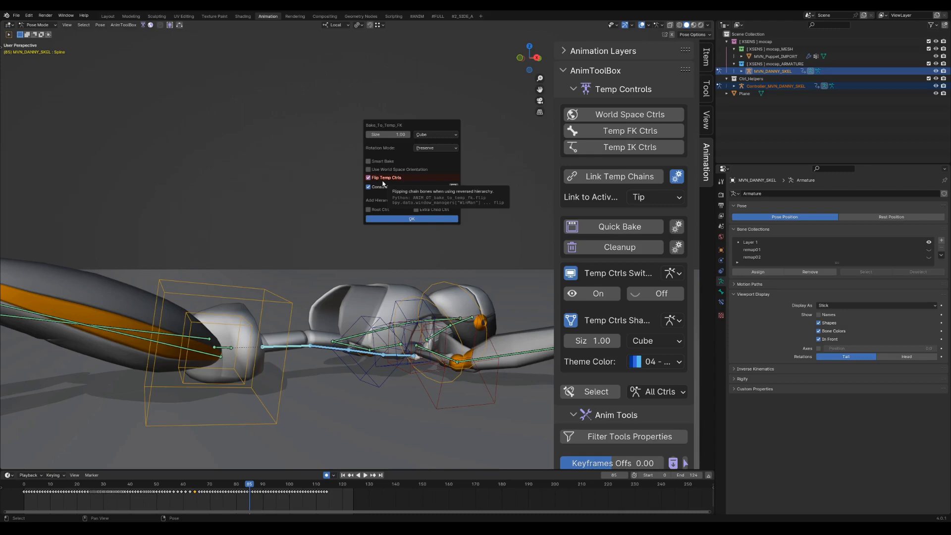
{"action": "mouse_move", "coordinate": [386, 183]}
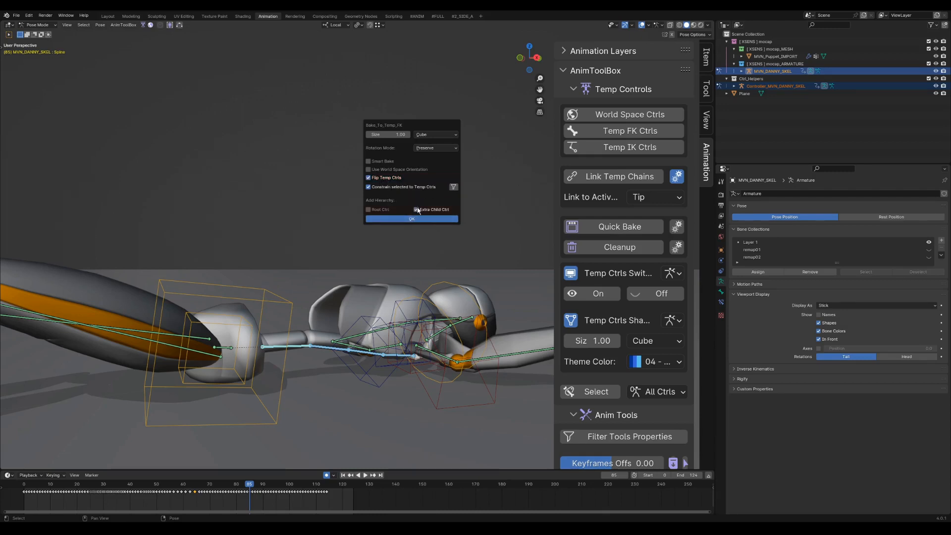
{"action": "left_click", "coordinate": [368, 209]}
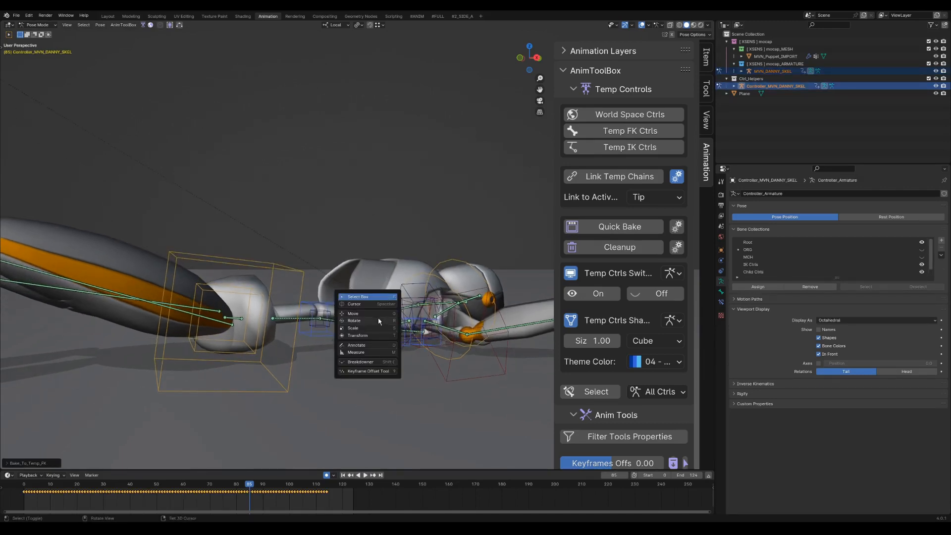
Set temp control Theme Color to yellow 09 and change Link to Active from Tip to Base
{"action": "left_click", "coordinate": [355, 321]}
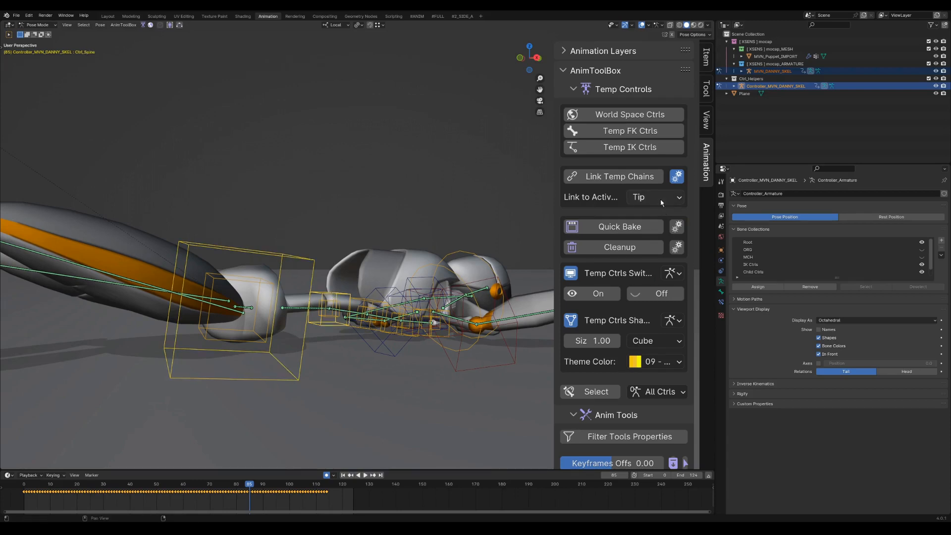
{"action": "left_click", "coordinate": [619, 175]}
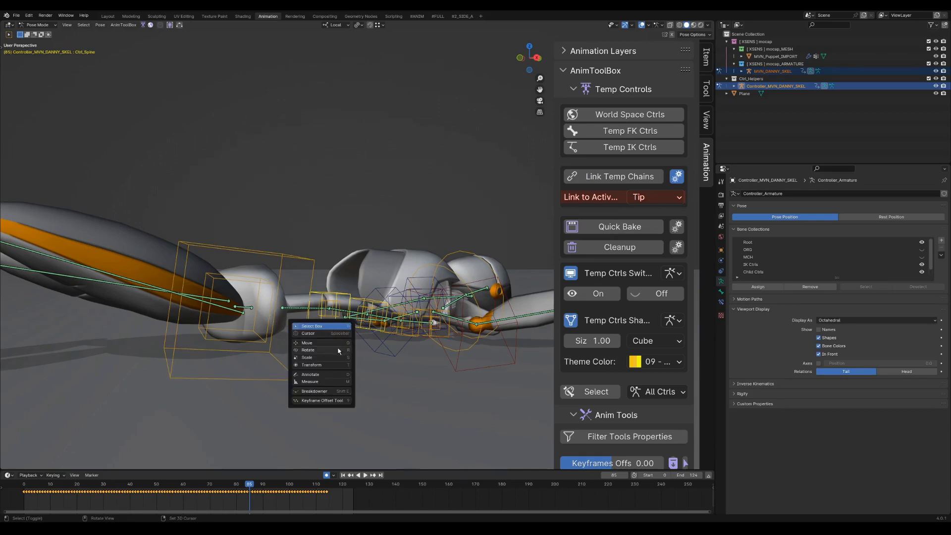
{"action": "left_click", "coordinate": [307, 350]}
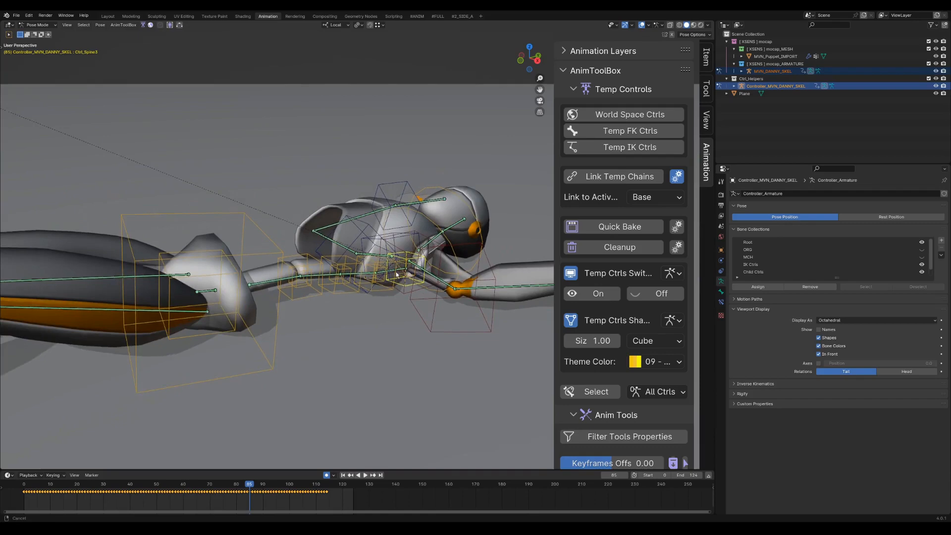
Show the spine temp control in the Dope Sheet with Editable Motion Trail, then open Select > After Current Frame
{"action": "left_click", "coordinate": [212, 484]}
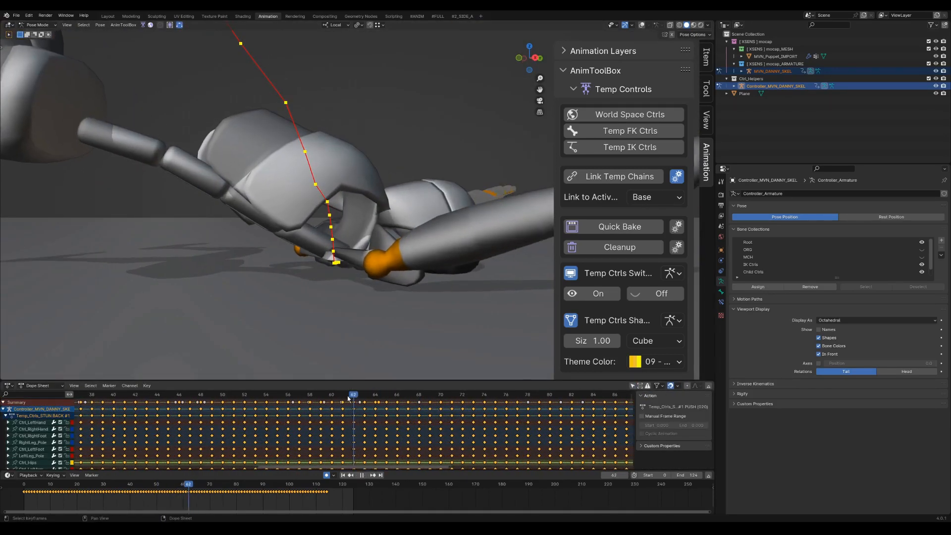
{"action": "left_click", "coordinate": [277, 395]}
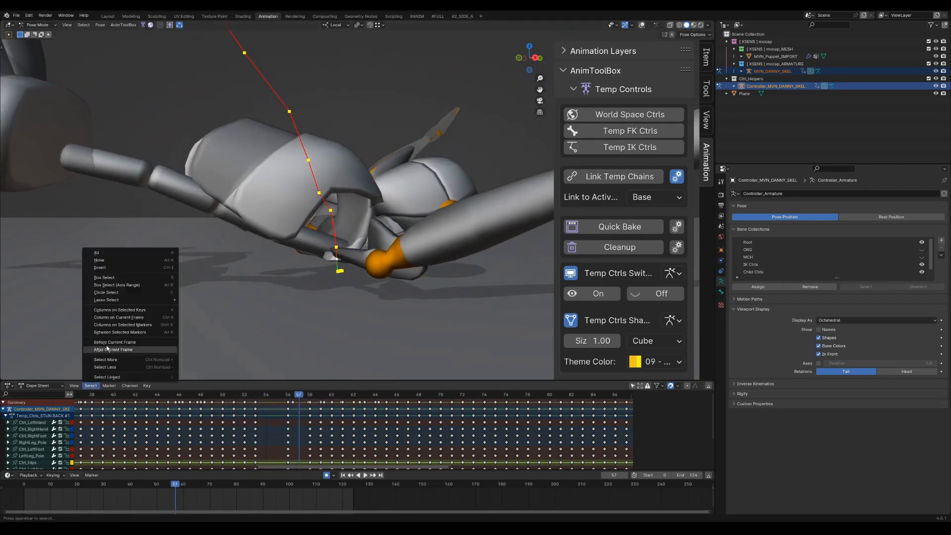
Select keys after the current frame, make their handles Vector, and rotate the spine control at frame 54
{"action": "left_click", "coordinate": [112, 349]}
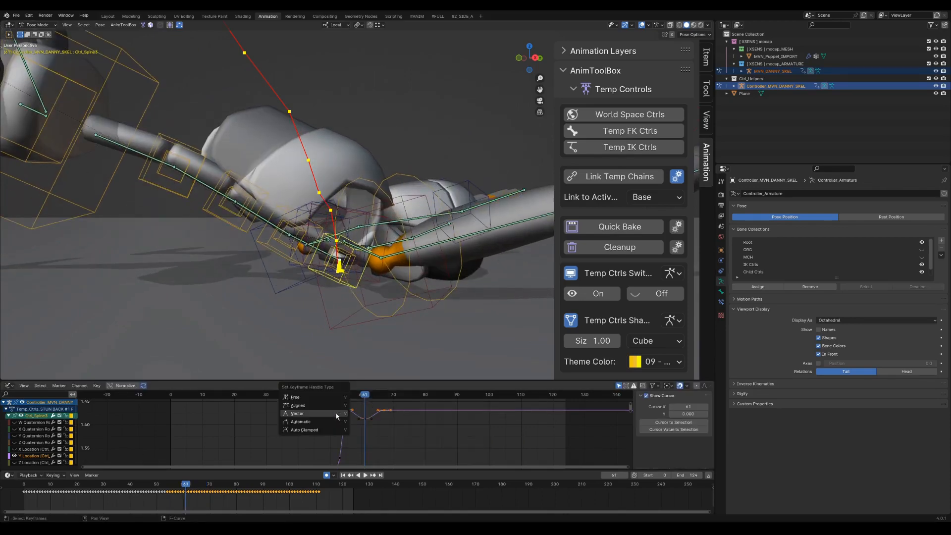
{"action": "left_click", "coordinate": [297, 413]}
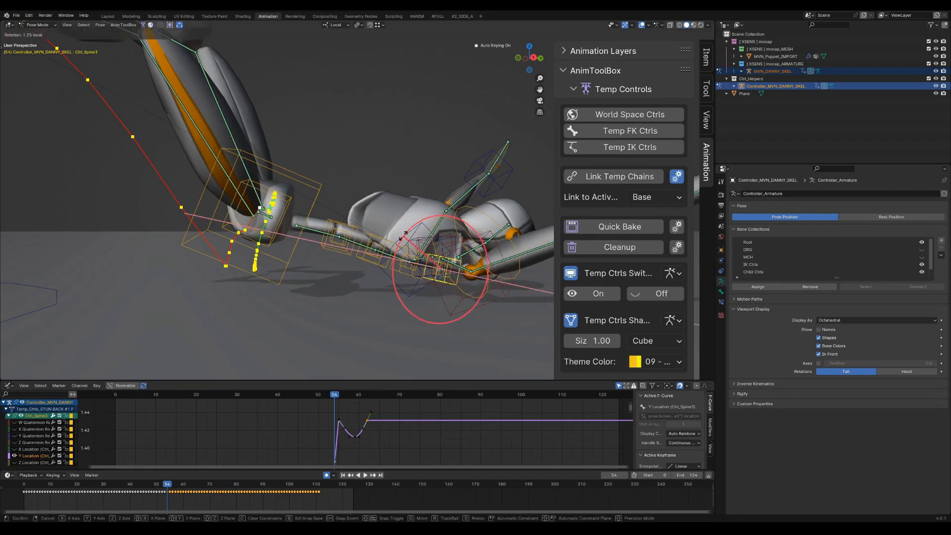
{"action": "key", "text": "Left"}
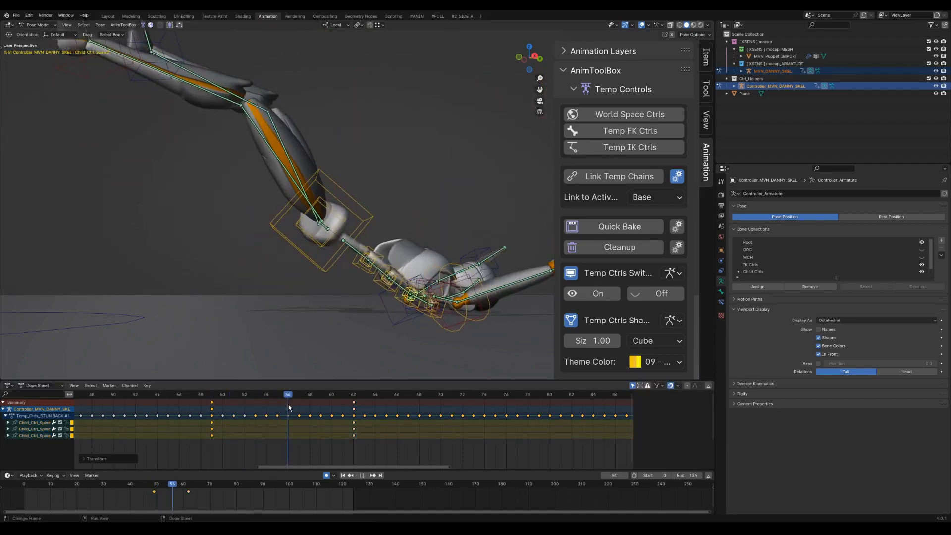
Key new Child_Ctrl_Spine rotations at frames such as 62 and 70
{"action": "left_click", "coordinate": [441, 394]}
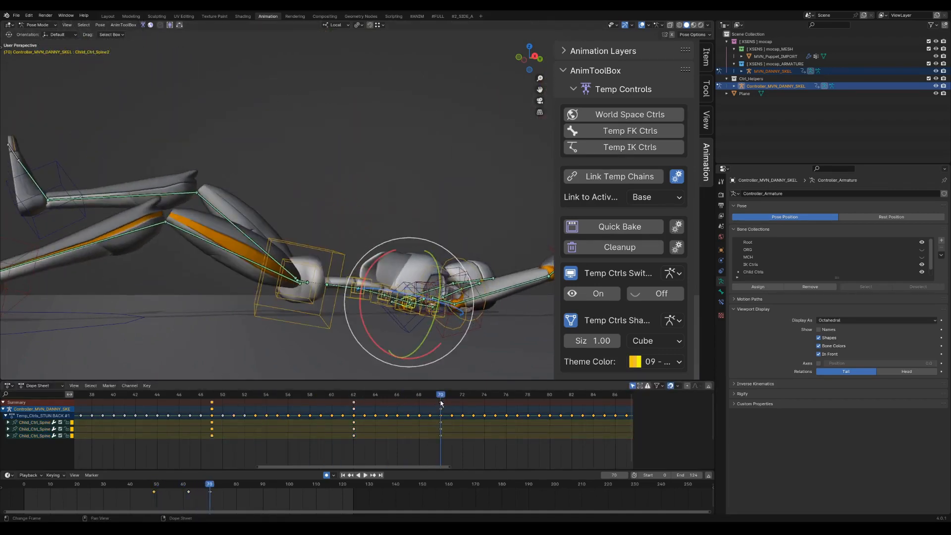
{"action": "left_click", "coordinate": [222, 394]}
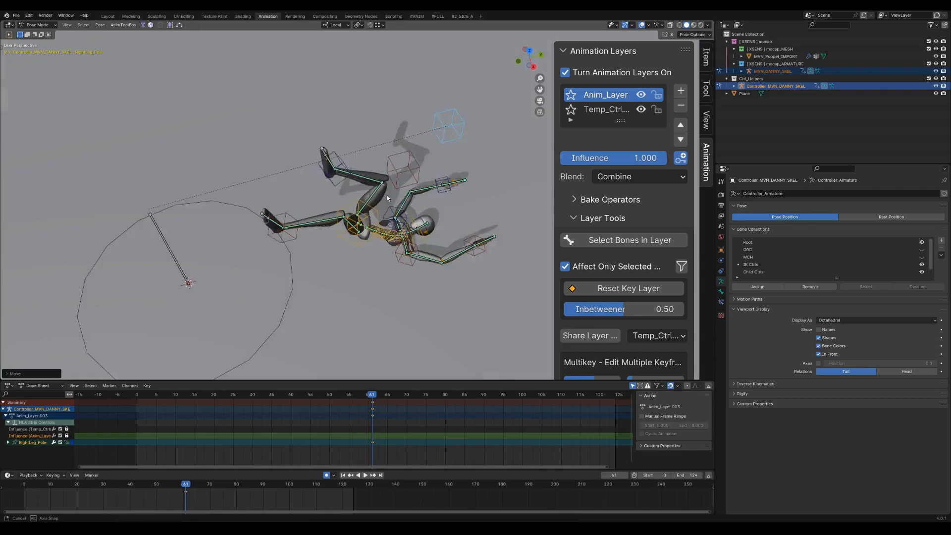
Move and key RightLeg_Pole and Ctrl_RightFoot on Anim_Layer at frames 50, 63 and 73
{"action": "left_click", "coordinate": [399, 394]}
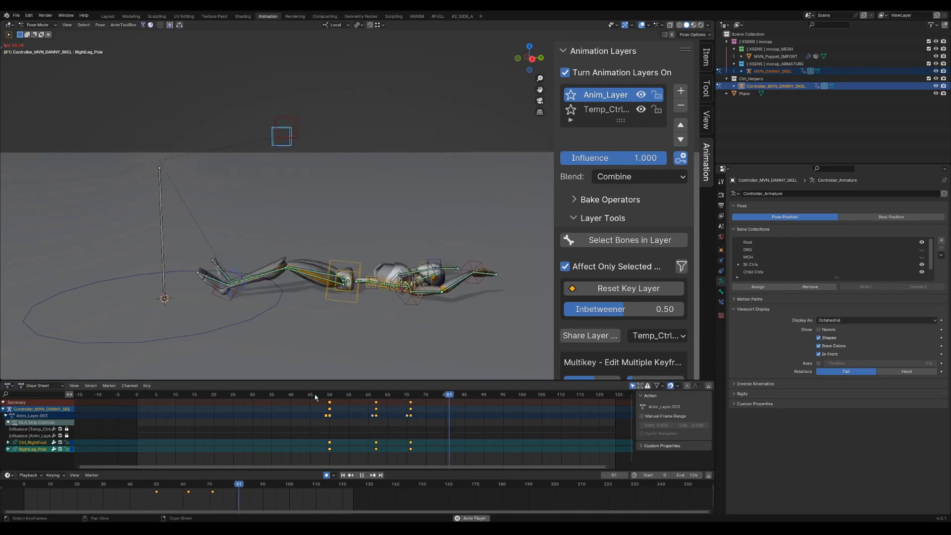
{"action": "left_click", "coordinate": [383, 395]}
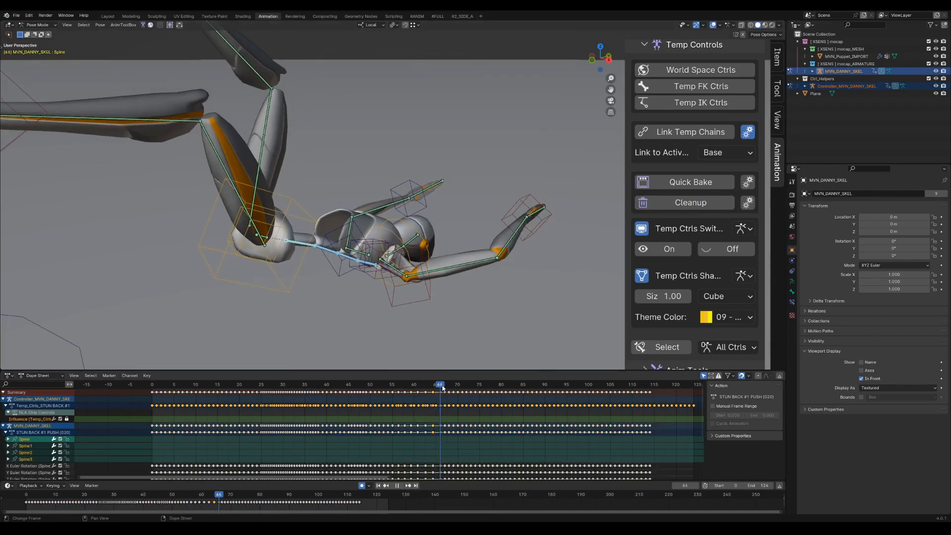
Scrub the animation, then run Merge Layers Down with Anim Layers, Merge, Down and Smart Bake
{"action": "left_click_drag", "start_coordinate": [438, 384], "coordinate": [419, 384]}
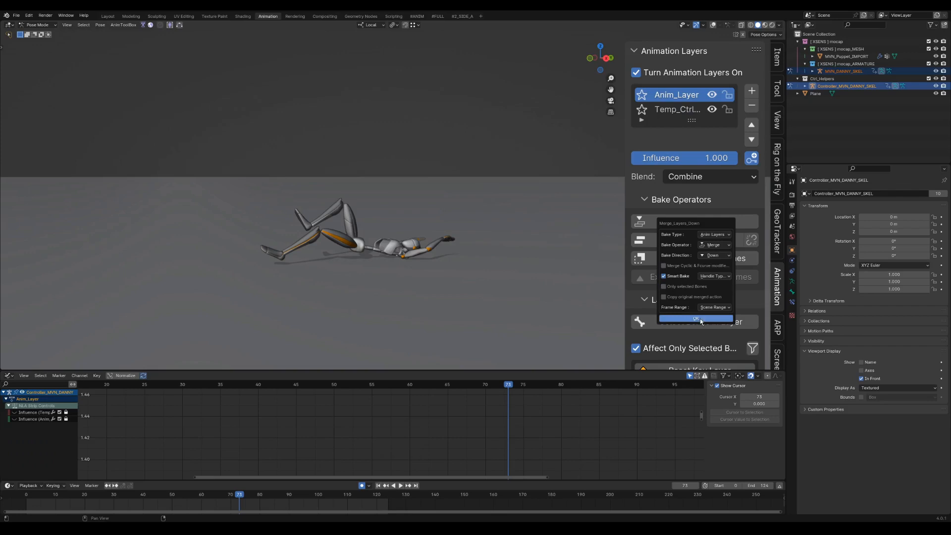
{"action": "left_click", "coordinate": [696, 318]}
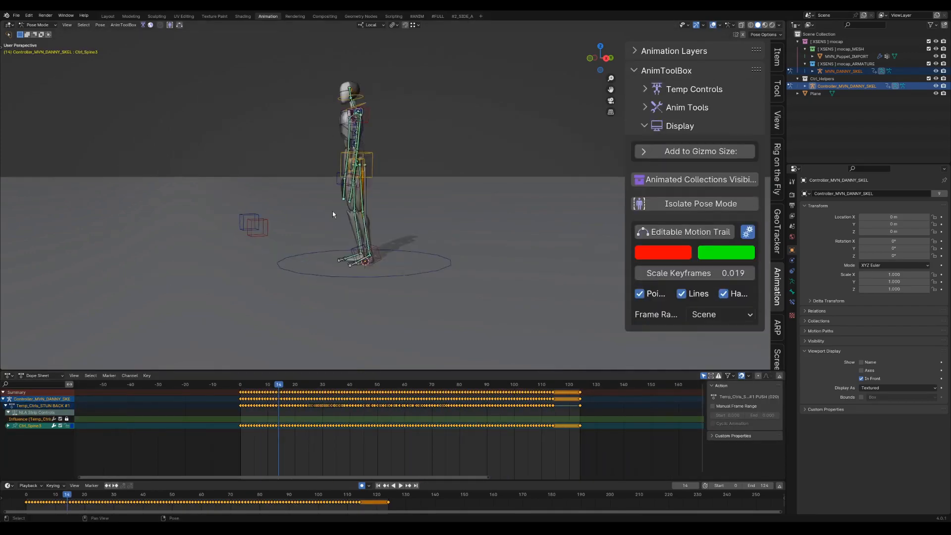
Lower Temp_Root after frame 30 and ease its Z Location curve handles into the fall
{"action": "left_click", "coordinate": [391, 486]}
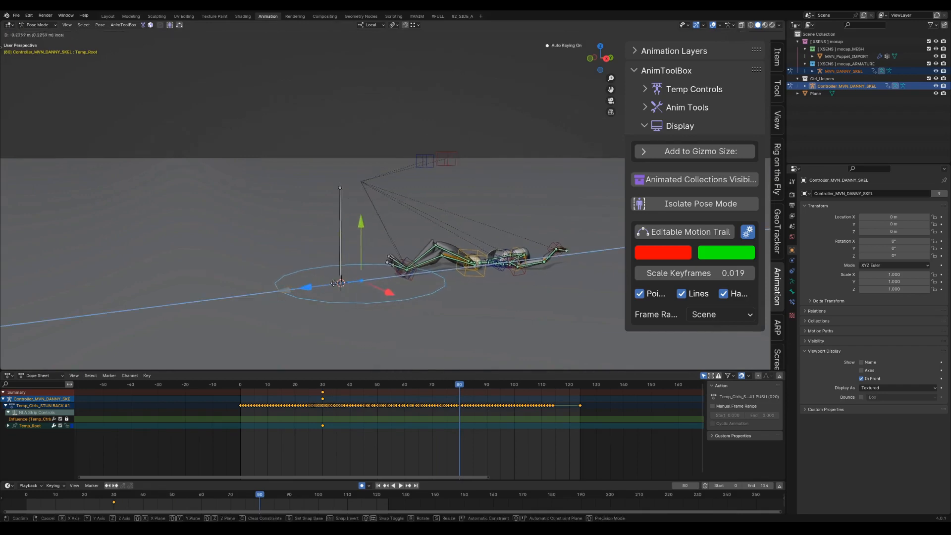
{"action": "left_click", "coordinate": [415, 384]}
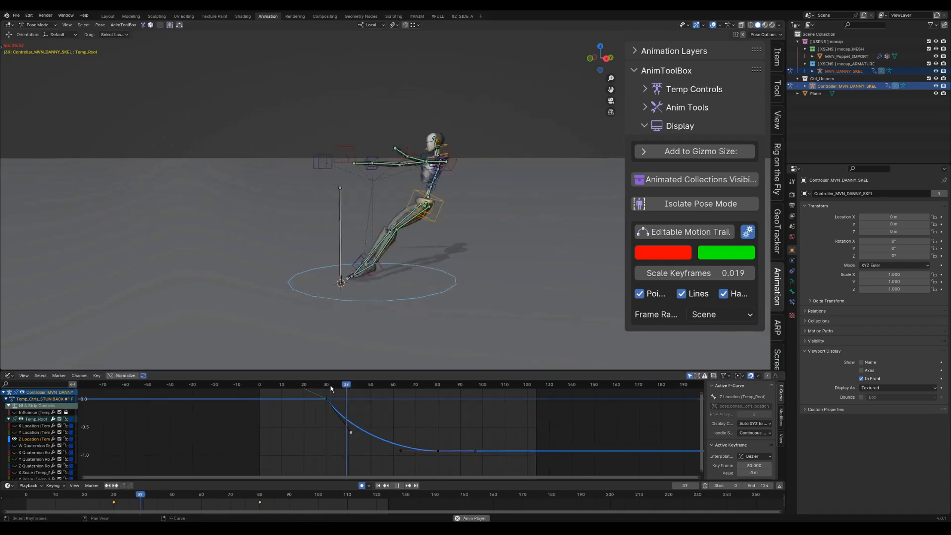
{"action": "left_click_drag", "start_coordinate": [345, 384], "coordinate": [420, 384]}
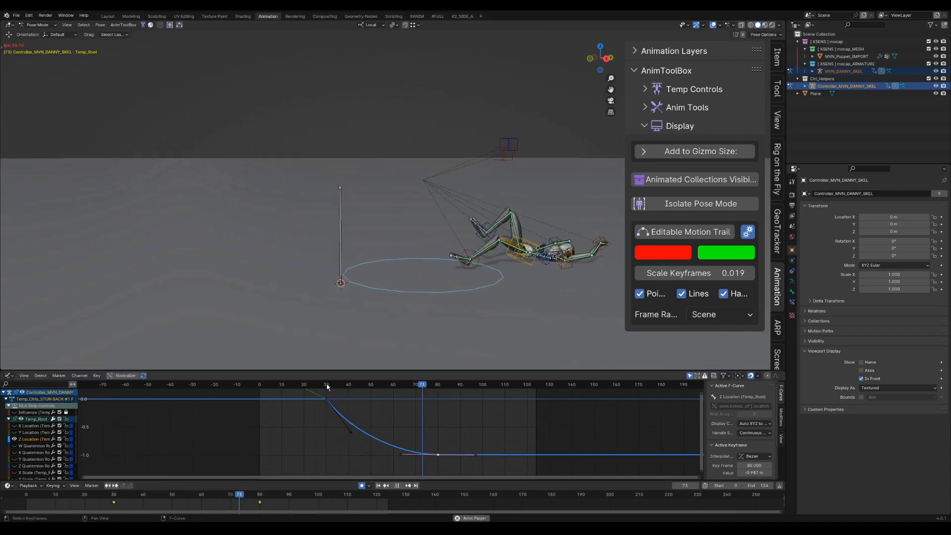
{"action": "left_click", "coordinate": [327, 384]}
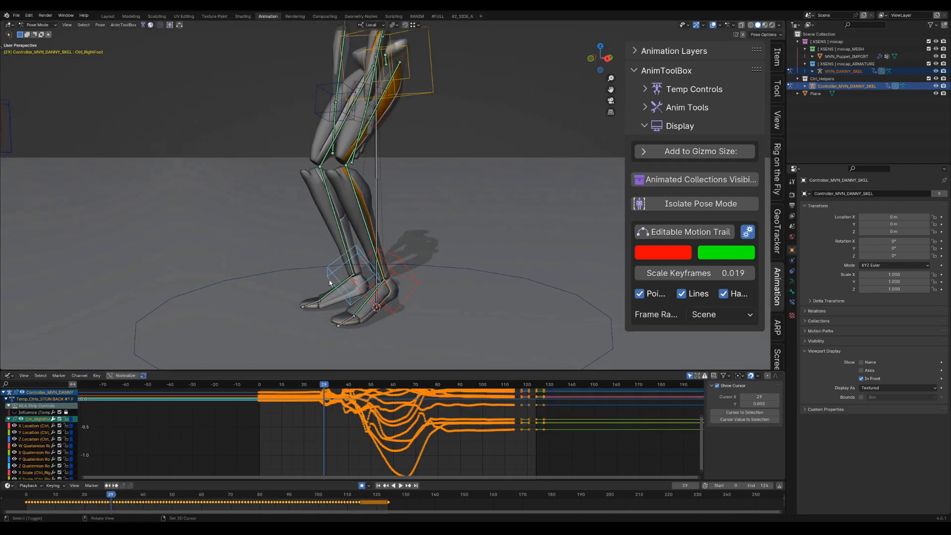
Create world-space temporary FK controls for the left foot with the extra root control off
{"action": "left_click", "coordinate": [694, 89]}
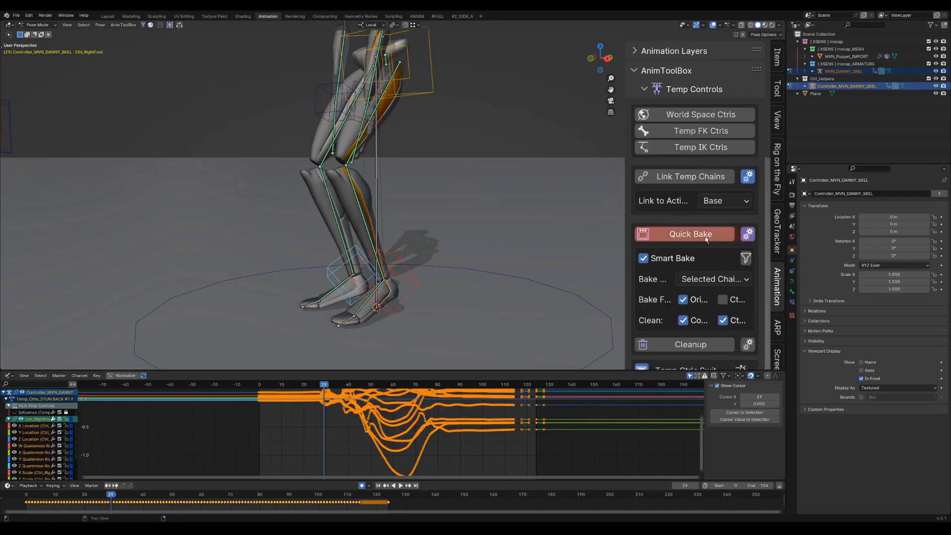
{"action": "left_click", "coordinate": [690, 234]}
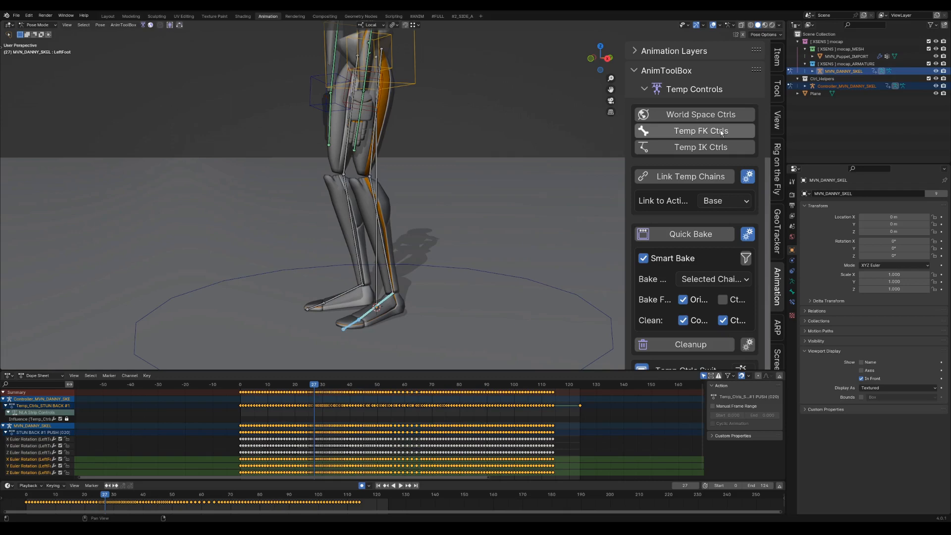
{"action": "left_click", "coordinate": [700, 130]}
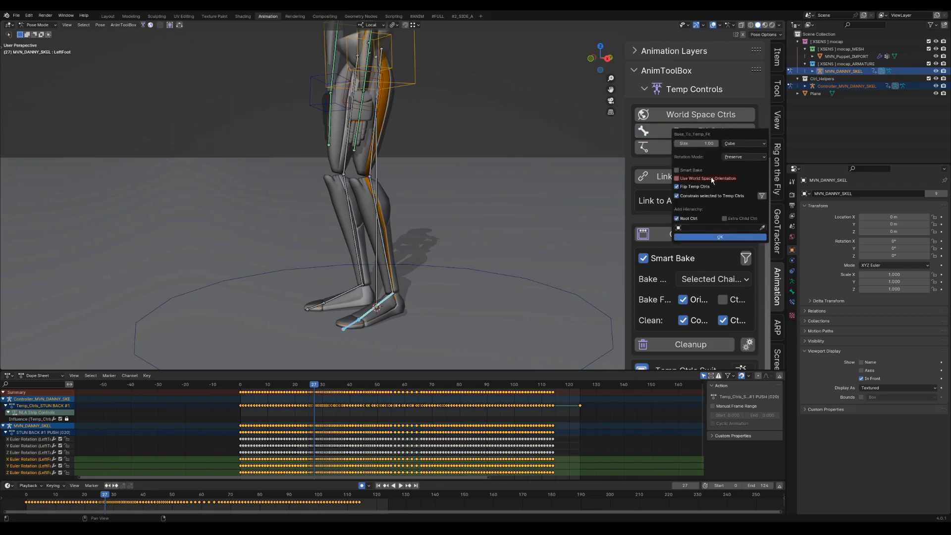
{"action": "left_click", "coordinate": [676, 178]}
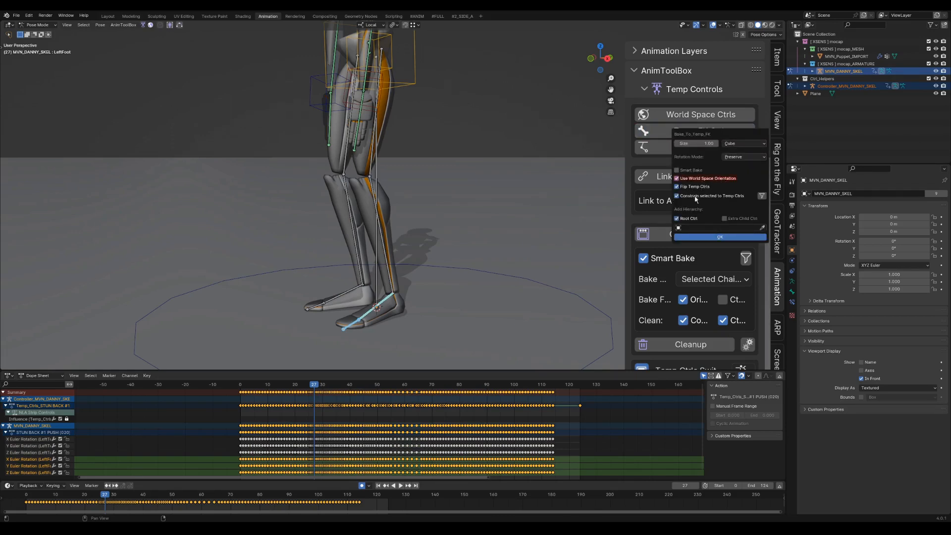
{"action": "left_click", "coordinate": [678, 219]}
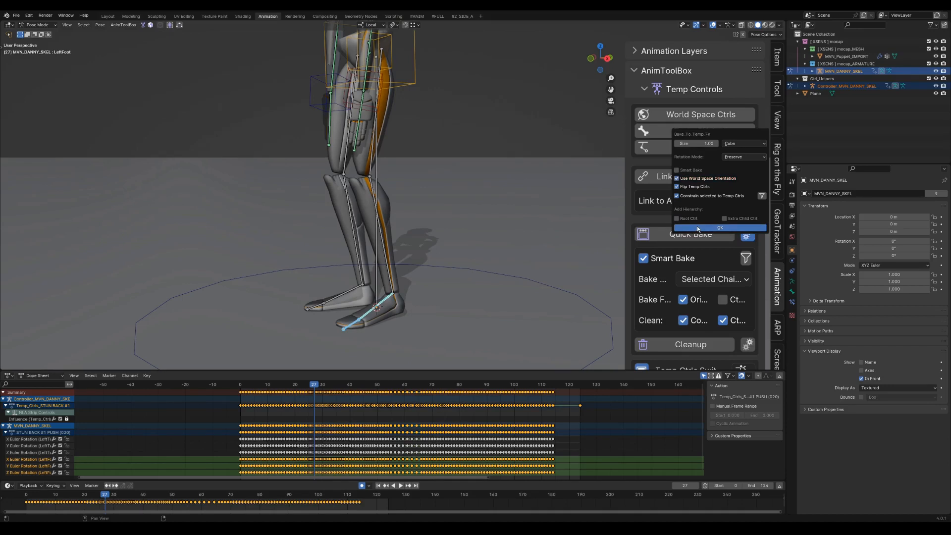
{"action": "left_click", "coordinate": [720, 227]}
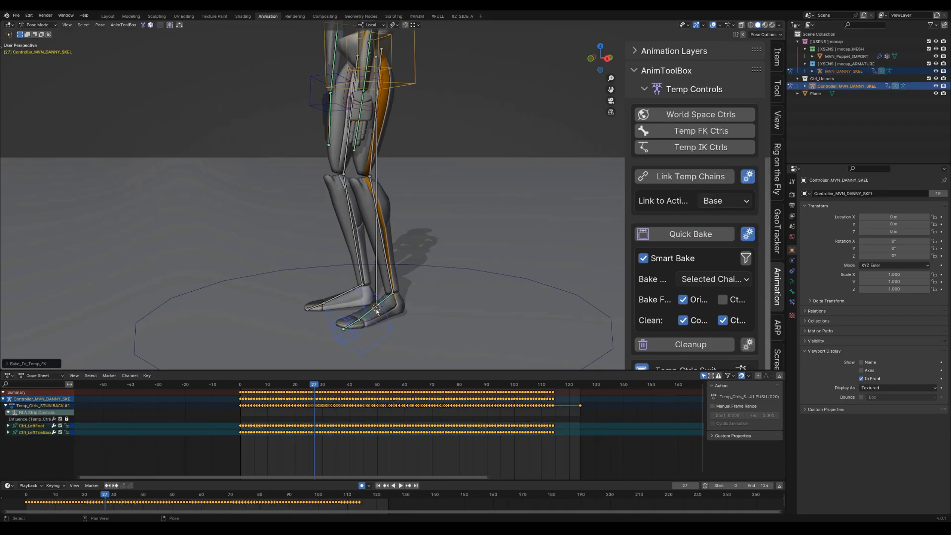
Add right-foot temp controls and temporary right-leg IK controls with extra IK bone and pole target
{"action": "left_click", "coordinate": [700, 131]}
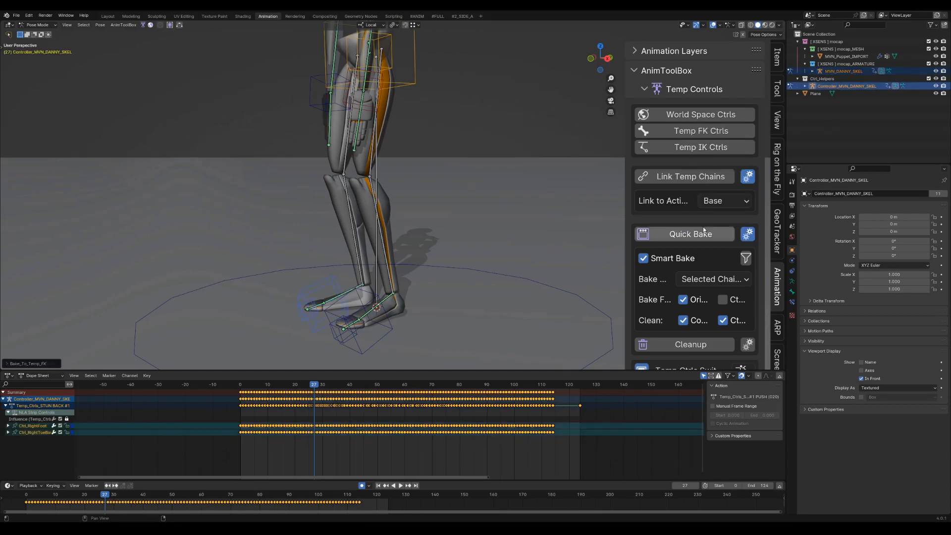
{"action": "left_click", "coordinate": [349, 200]}
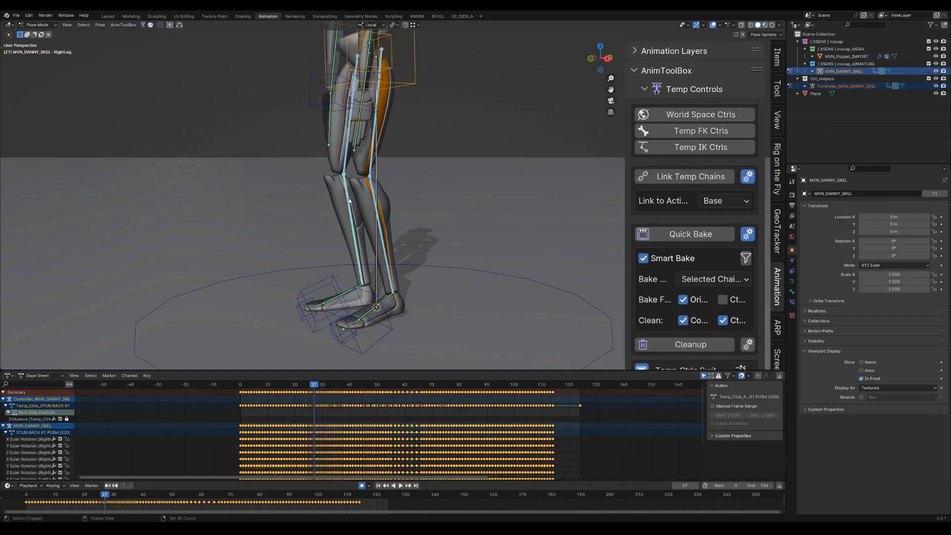
{"action": "left_click", "coordinate": [700, 147]}
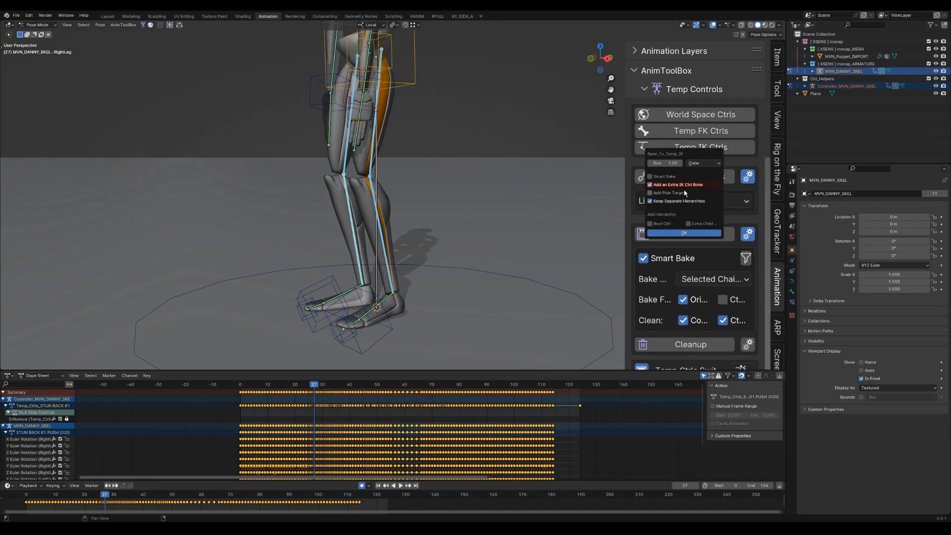
{"action": "left_click", "coordinate": [650, 193]}
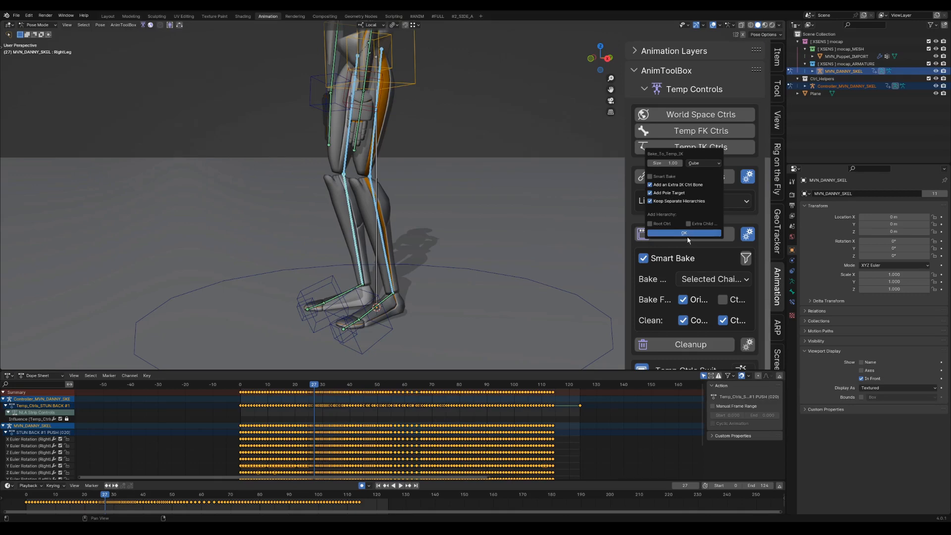
{"action": "left_click", "coordinate": [683, 233]}
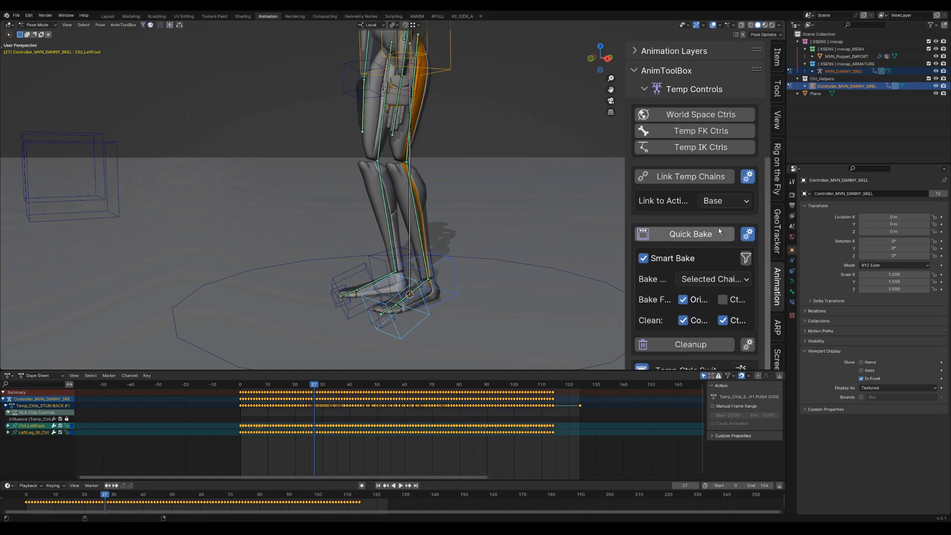
{"action": "mouse_move", "coordinate": [690, 176]}
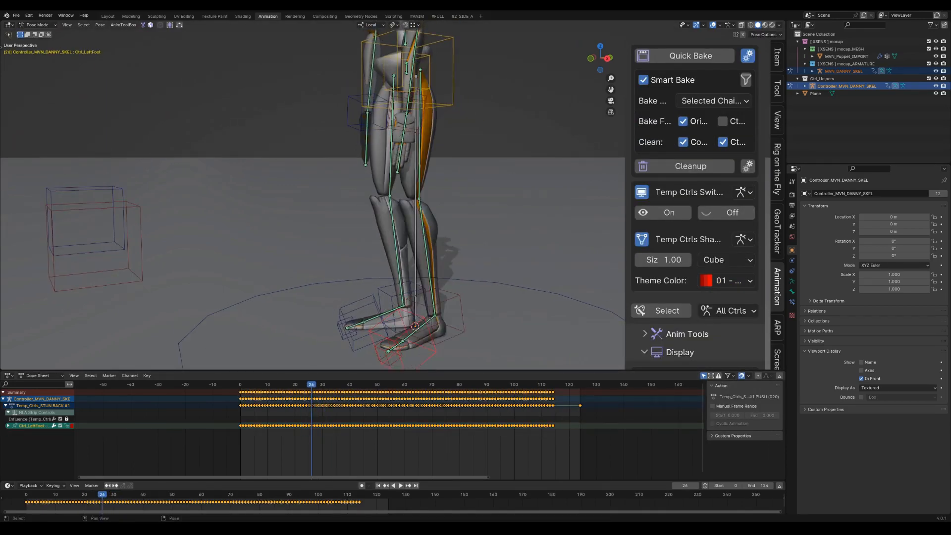
Select the Child_Ctrl_Spine controls and key poses at a few other frames
{"action": "left_click", "coordinate": [392, 485]}
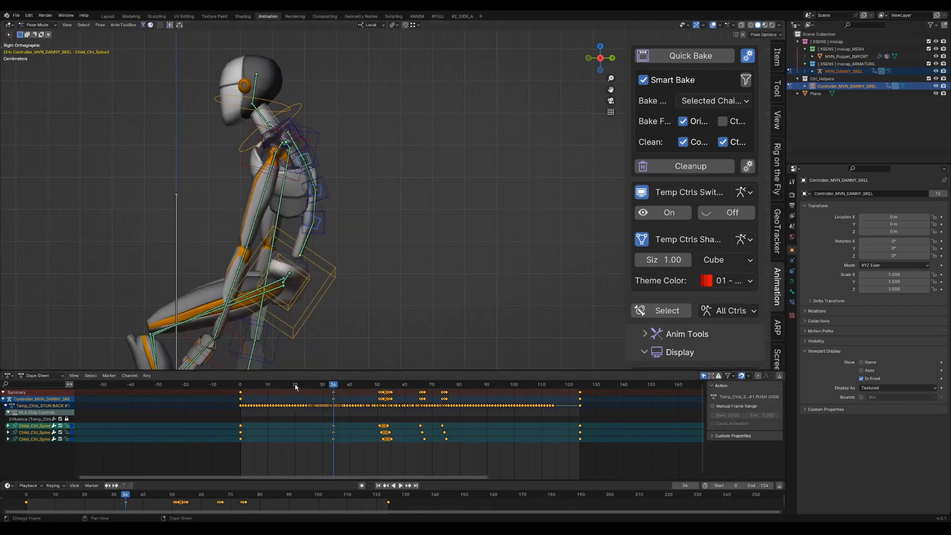
{"action": "left_click", "coordinate": [314, 384]}
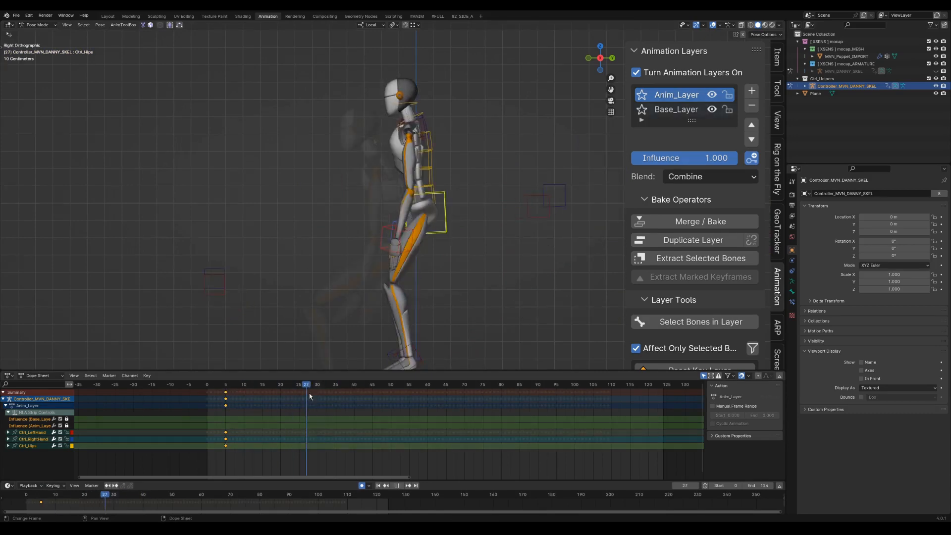
Add a second animation layer and rotate Ctrl_RightHand to reshape its motion trail
{"action": "left_click", "coordinate": [316, 384]}
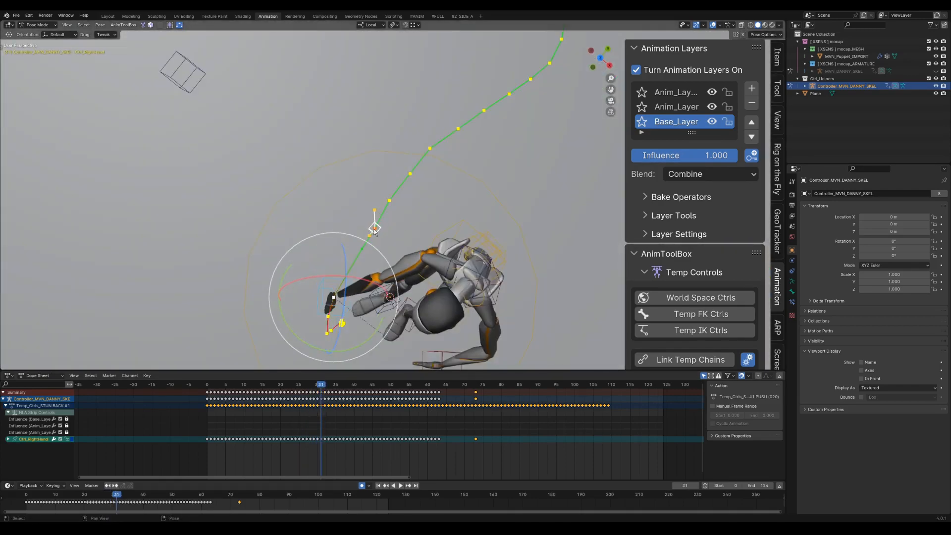
{"action": "left_click_drag", "start_coordinate": [395, 243], "coordinate": [388, 206]}
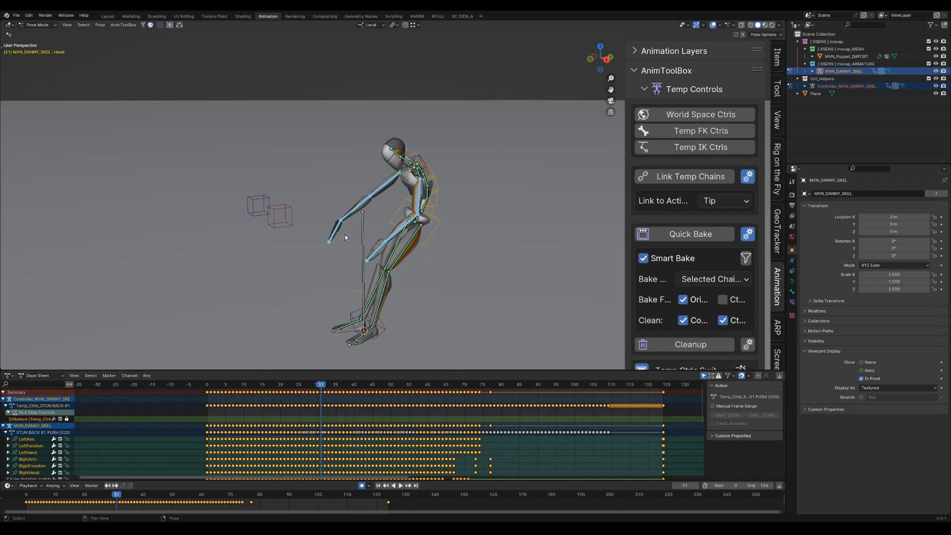
Create world-space controls placed at the tails of both hand bones
{"action": "left_click", "coordinate": [699, 114]}
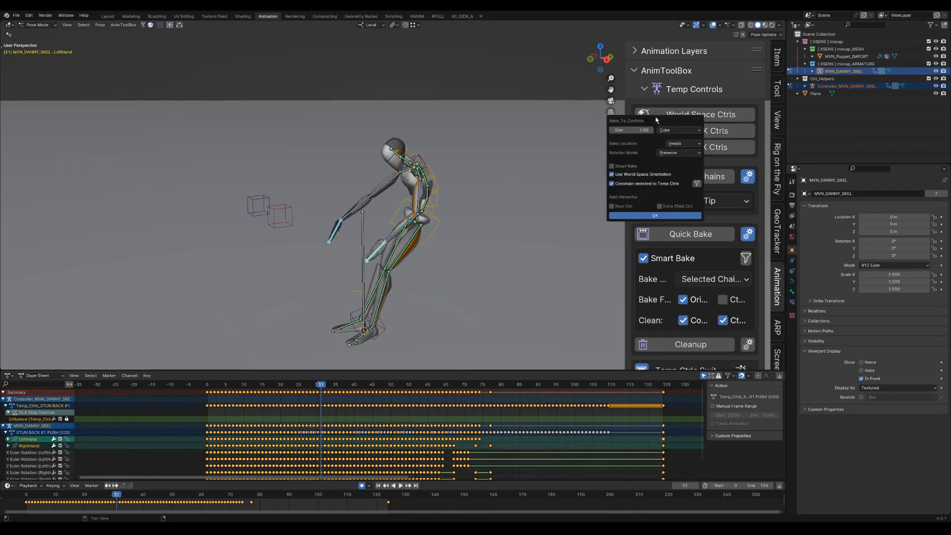
{"action": "left_click", "coordinate": [681, 143]}
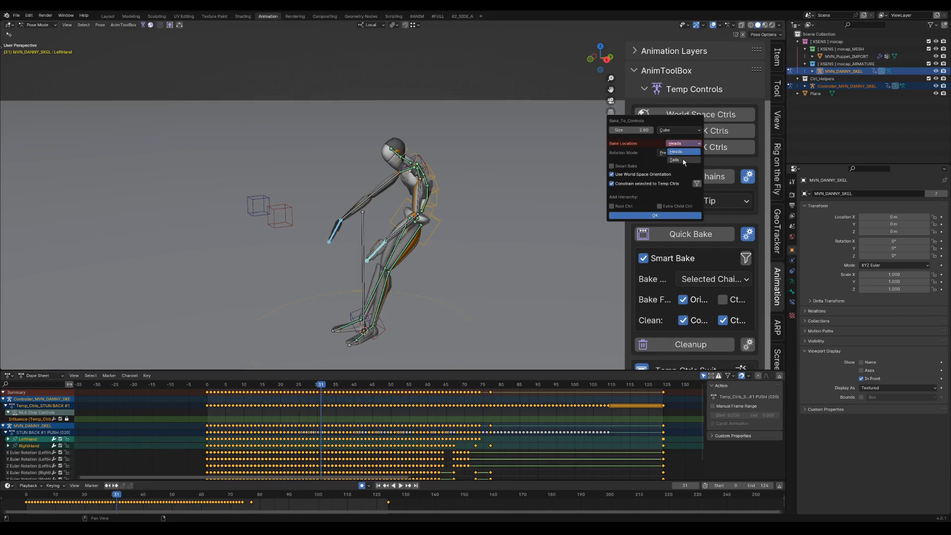
{"action": "left_click", "coordinate": [673, 159]}
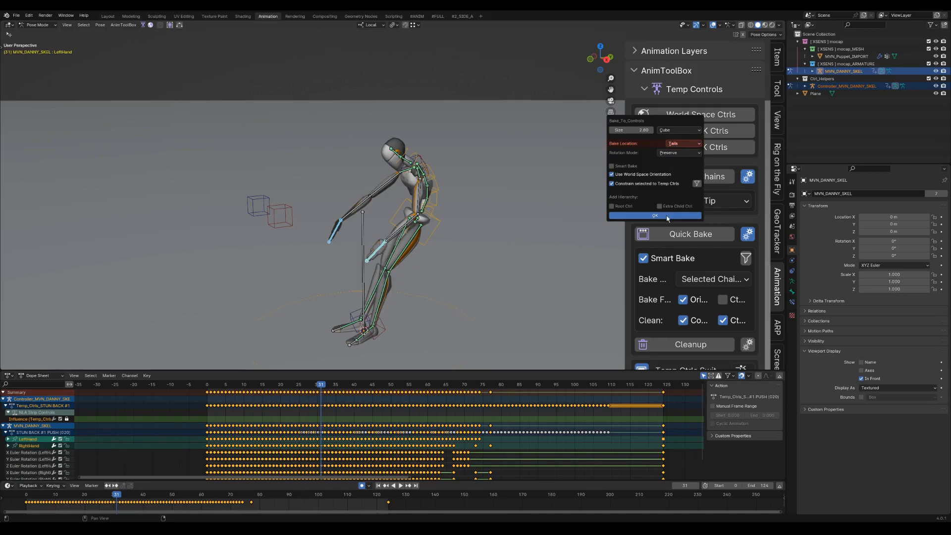
{"action": "left_click", "coordinate": [654, 215]}
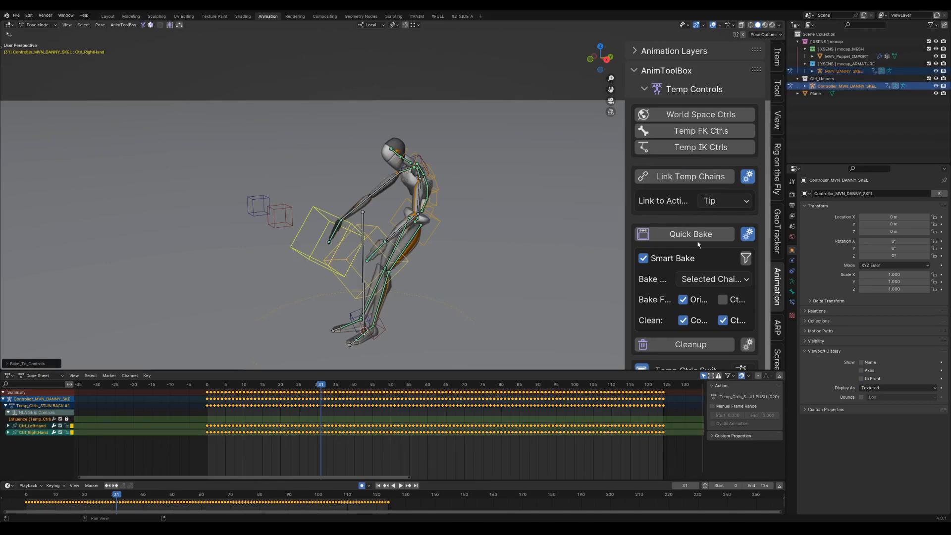
Select the new left and right hand controls
{"action": "scroll", "scroll_direction": "down", "scroll_amount": 3}
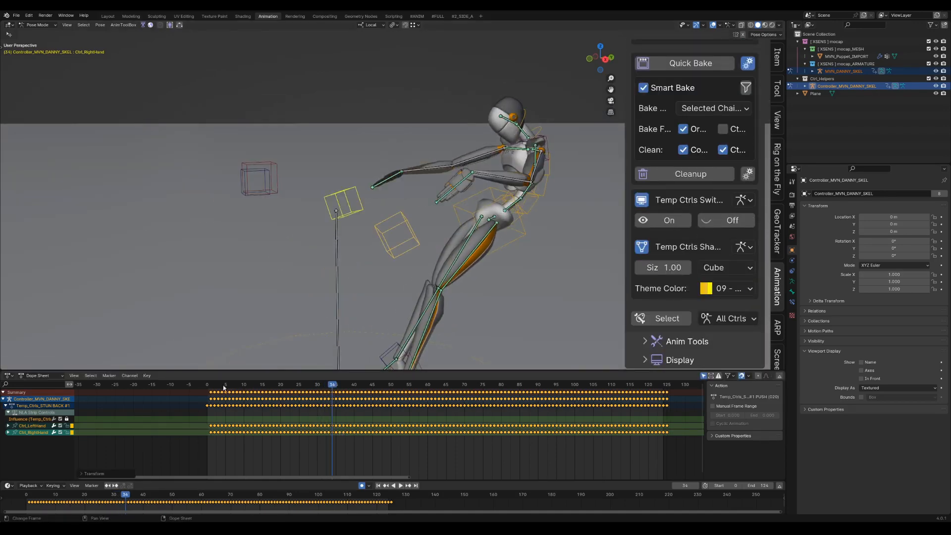
{"action": "left_click", "coordinate": [319, 384]}
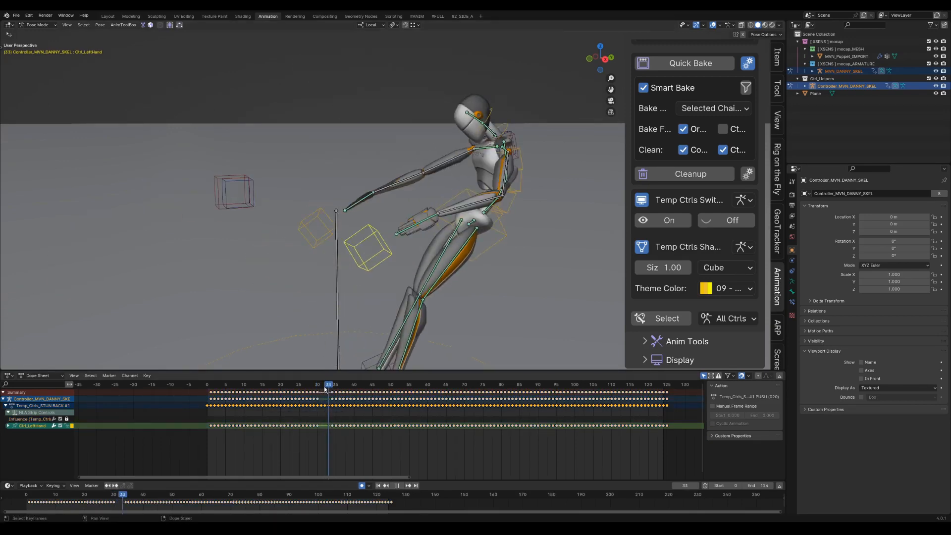
{"action": "left_click", "coordinate": [324, 384]}
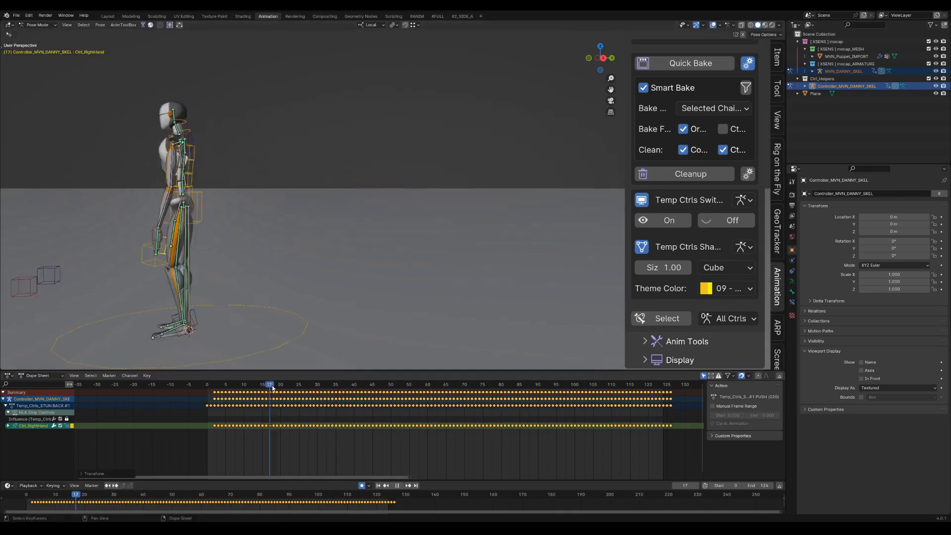
{"action": "left_click", "coordinate": [331, 384]}
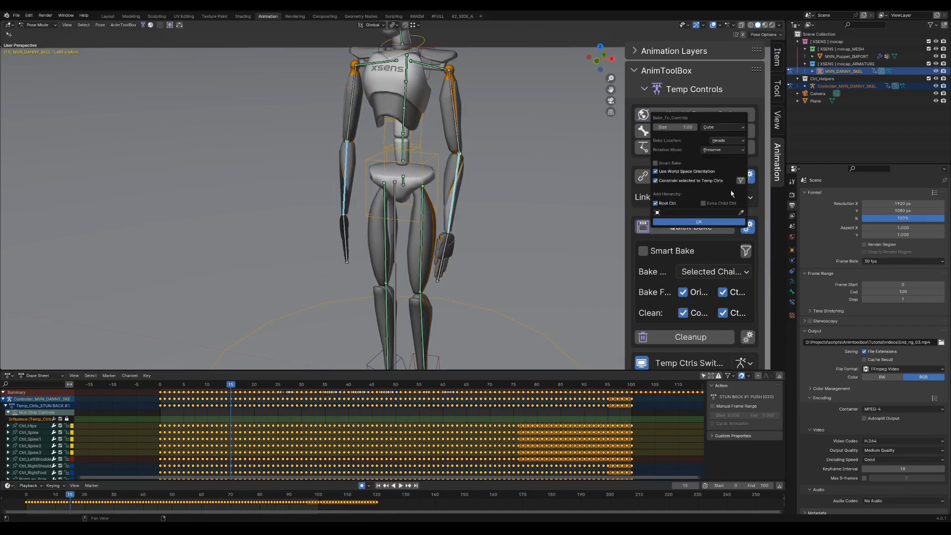
Add tail-placed world-space controls for the left and right hands, baking only chosen rotation axes
{"action": "left_click", "coordinate": [722, 140]}
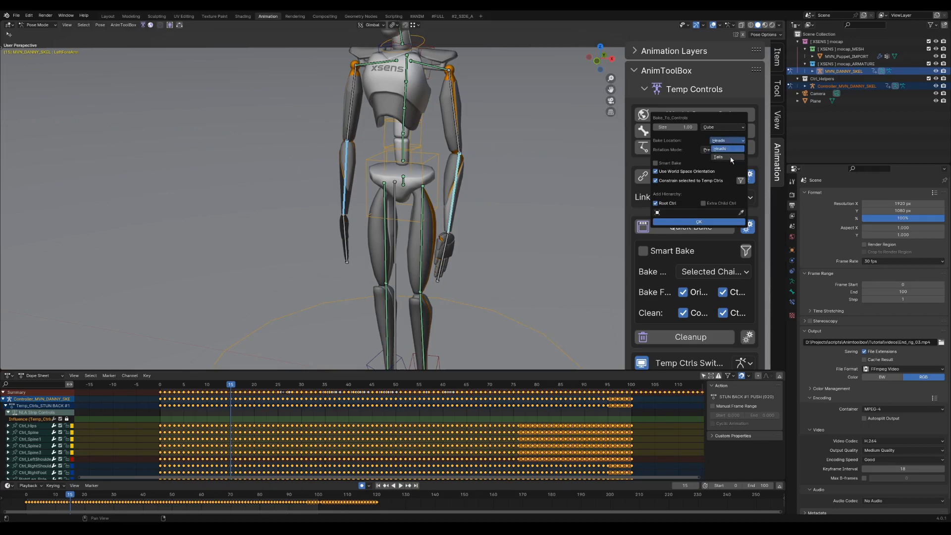
{"action": "left_click", "coordinate": [719, 157]}
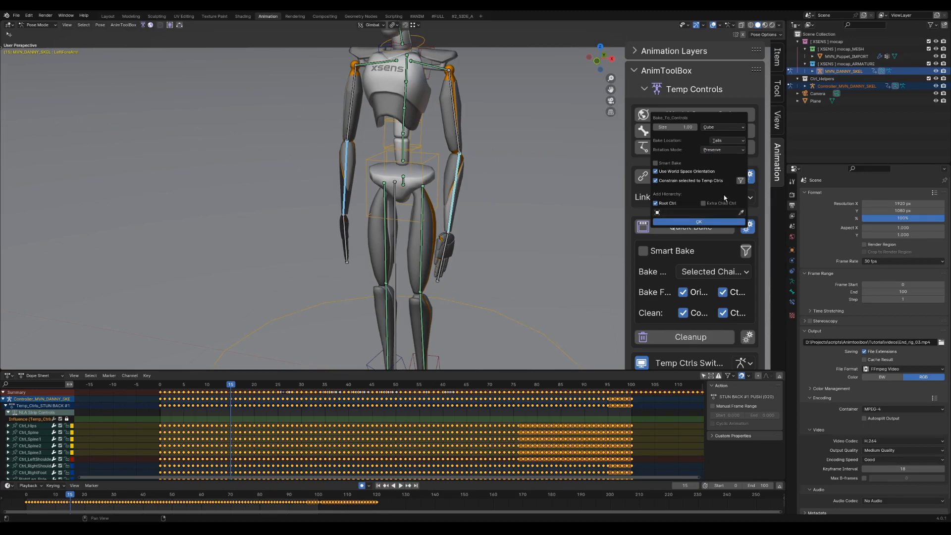
{"action": "left_click", "coordinate": [740, 180]}
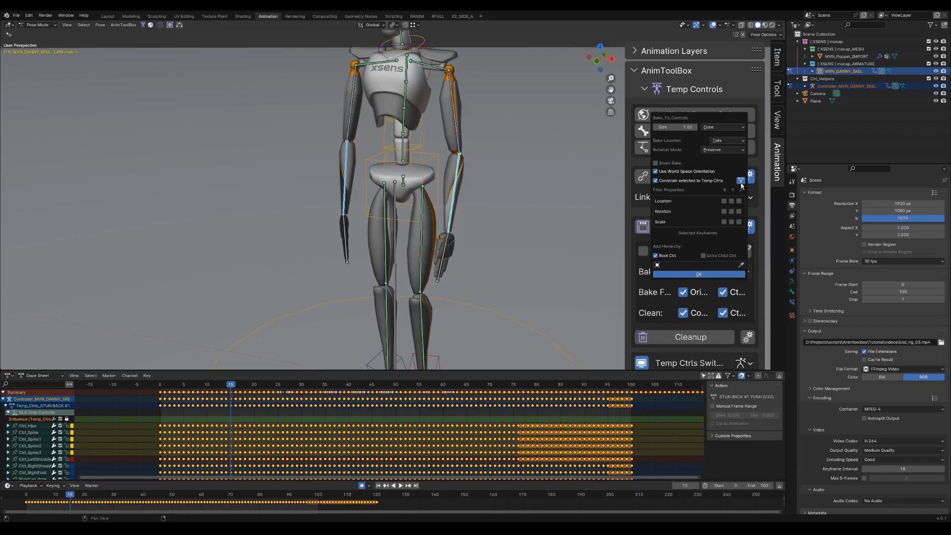
{"action": "left_click", "coordinate": [724, 211]}
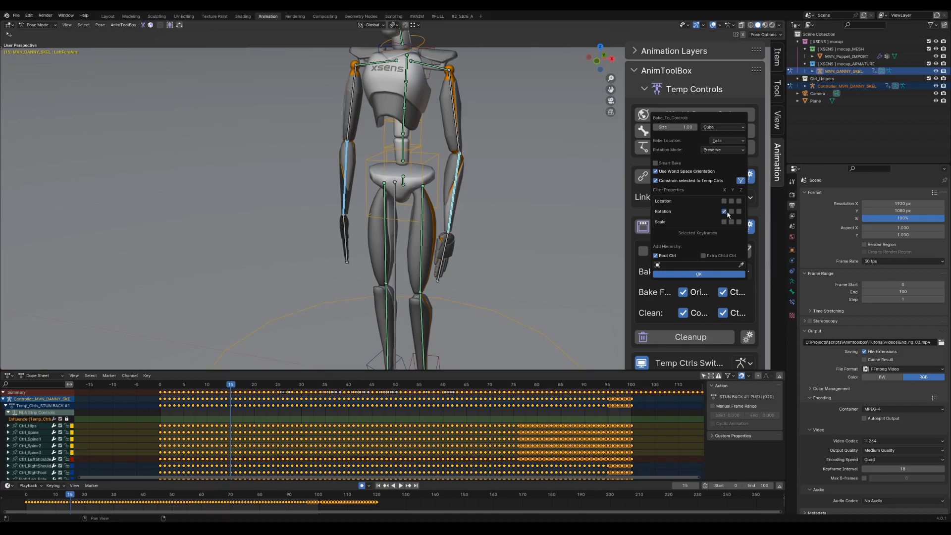
{"action": "mouse_move", "coordinate": [732, 211]}
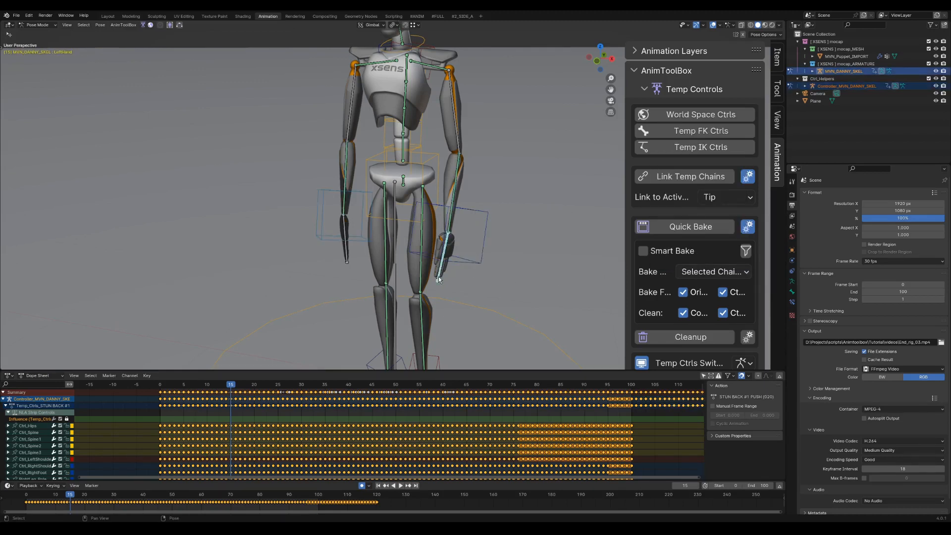
{"action": "left_click", "coordinate": [700, 114]}
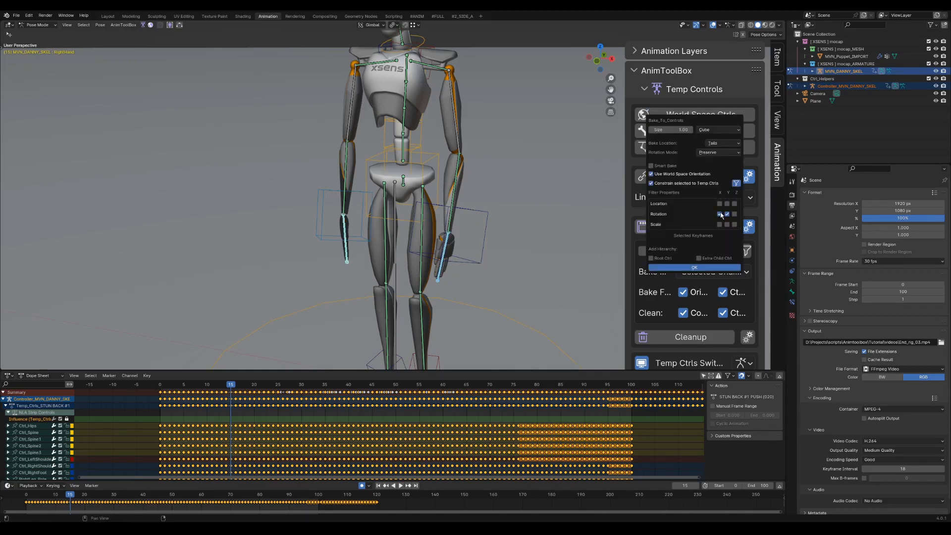
{"action": "left_click", "coordinate": [694, 267]}
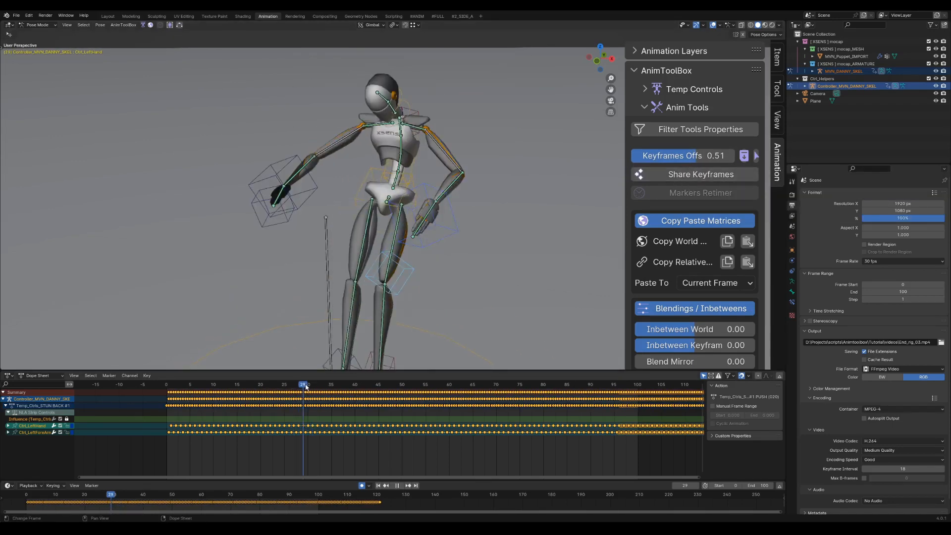
Limit tool filters to location, W/X/Y rotation and scale on selected keyframes, offset 0.99
{"action": "left_click", "coordinate": [308, 384]}
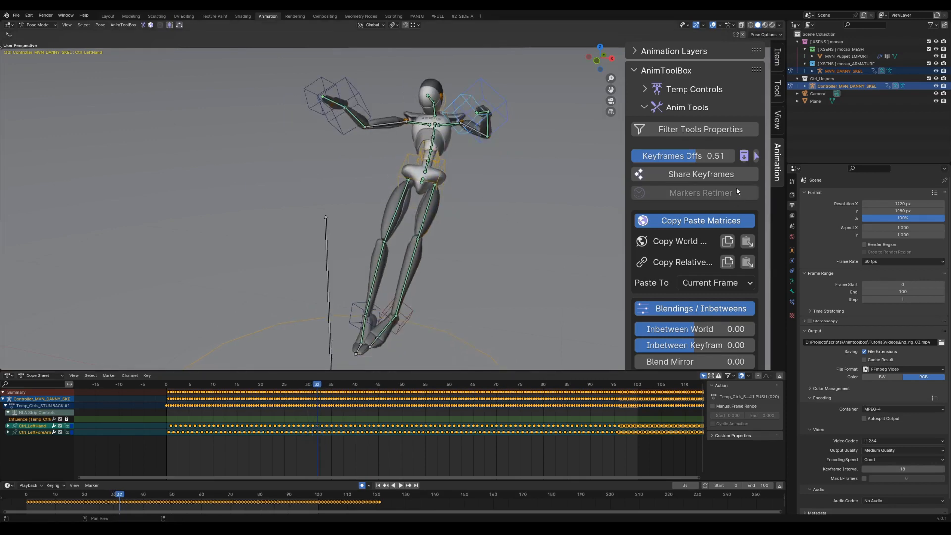
{"action": "left_click", "coordinate": [699, 129]}
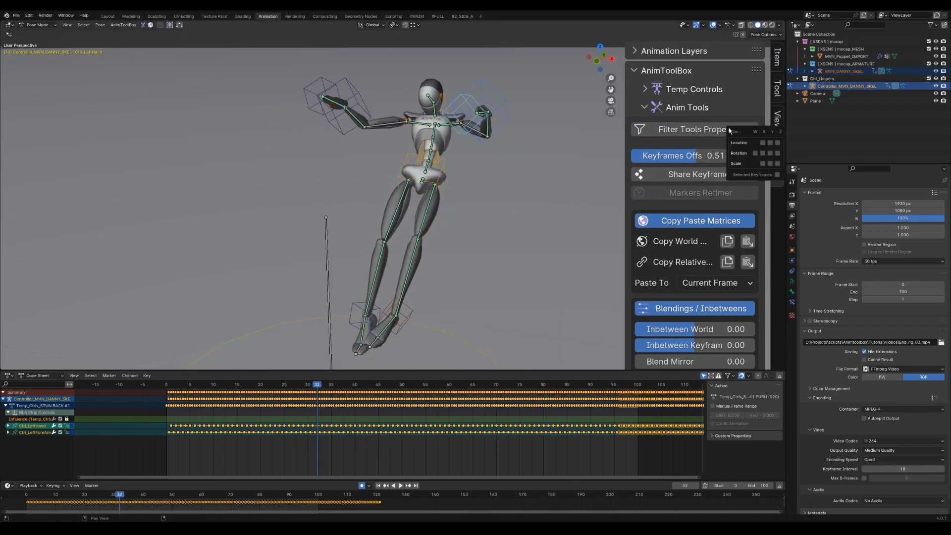
{"action": "left_click", "coordinate": [756, 153]}
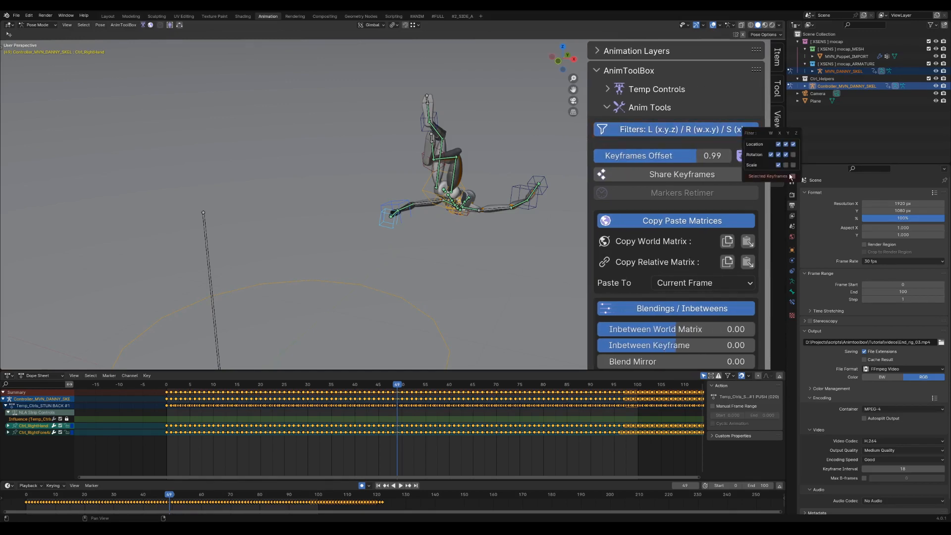
{"action": "left_click", "coordinate": [792, 176]}
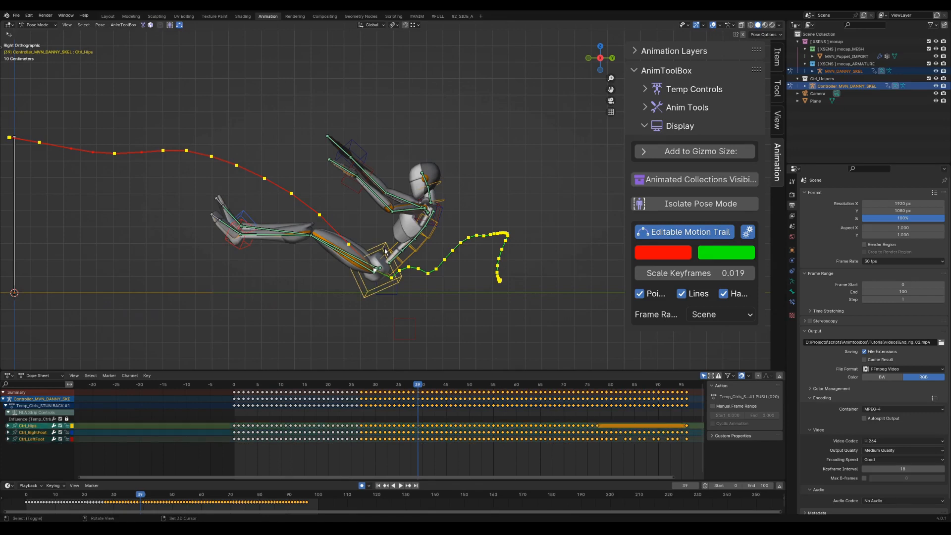
Turn on Editable Motion Trail for Ctrl_Hips and the foot controls
{"action": "left_click", "coordinate": [687, 108]}
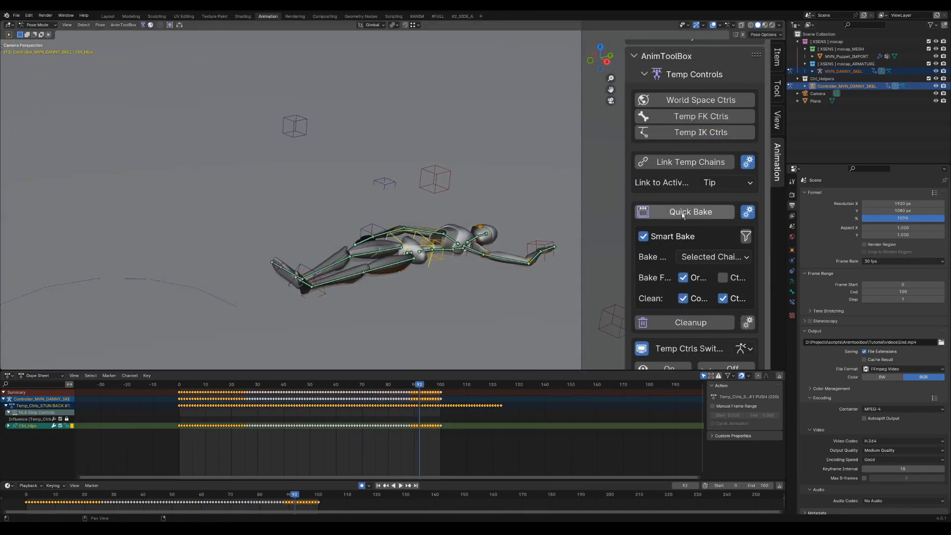
Set Quick Bake to all control rigs, baking from controls, with Smart Bake off
{"action": "left_click", "coordinate": [713, 257]}
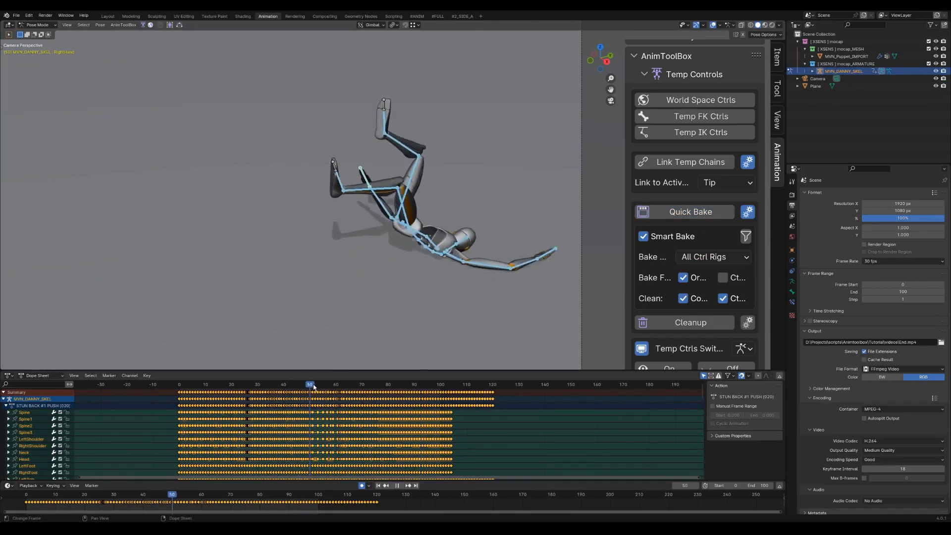
{"action": "left_click", "coordinate": [398, 384]}
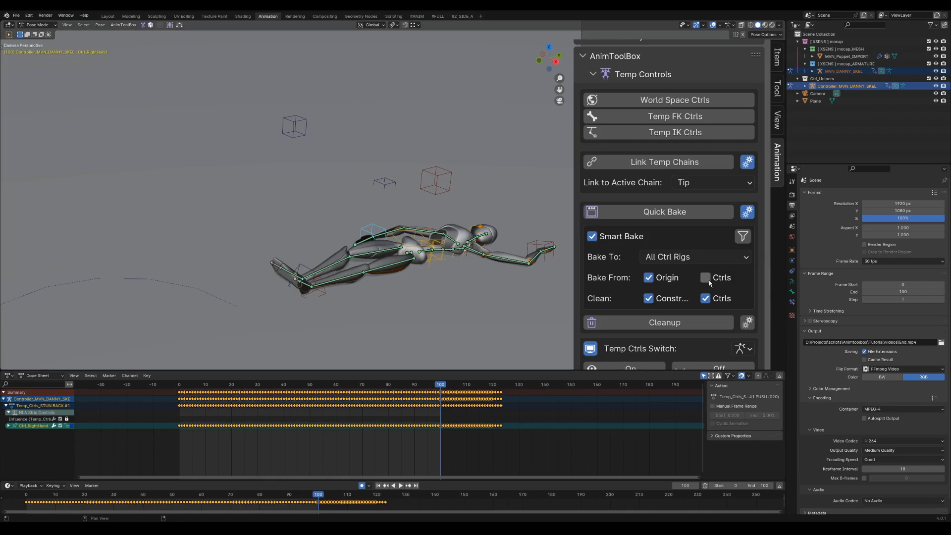
{"action": "left_click", "coordinate": [705, 277]}
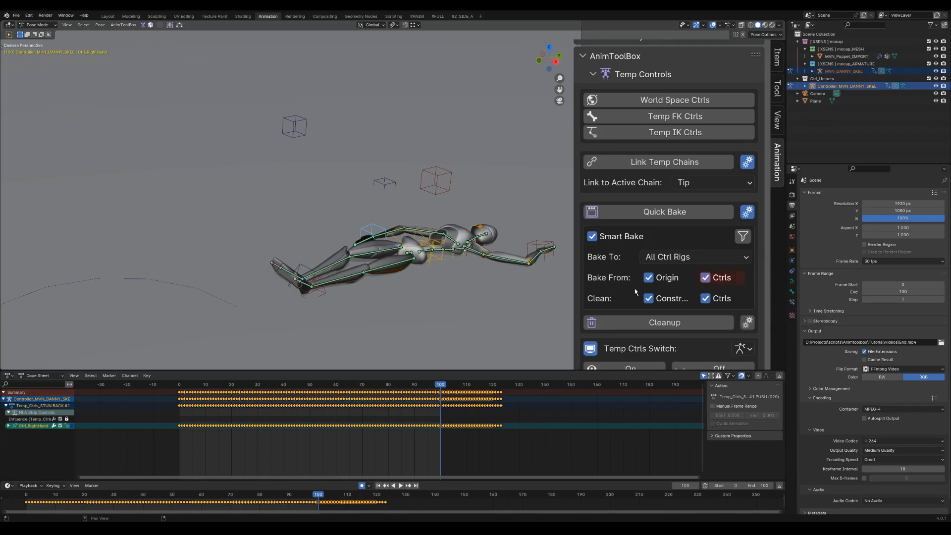
{"action": "left_click", "coordinate": [591, 235]}
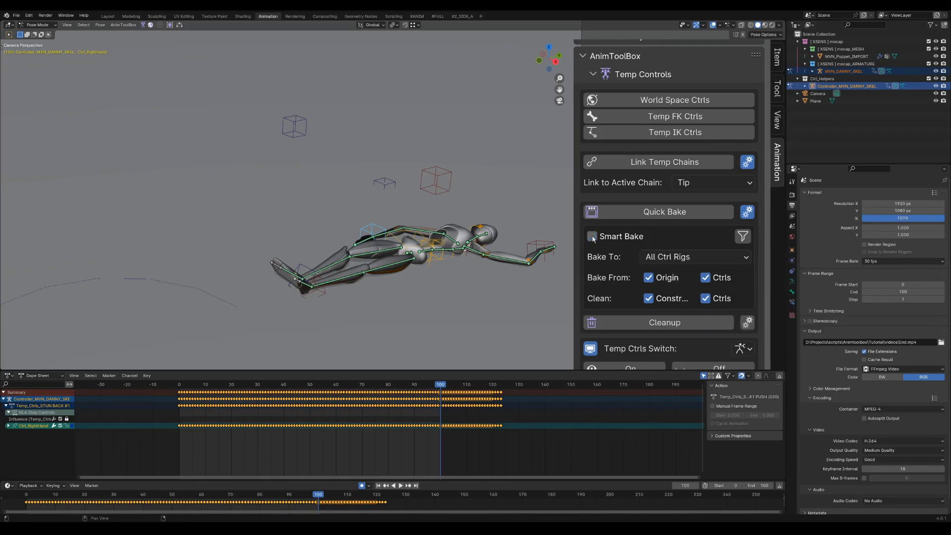